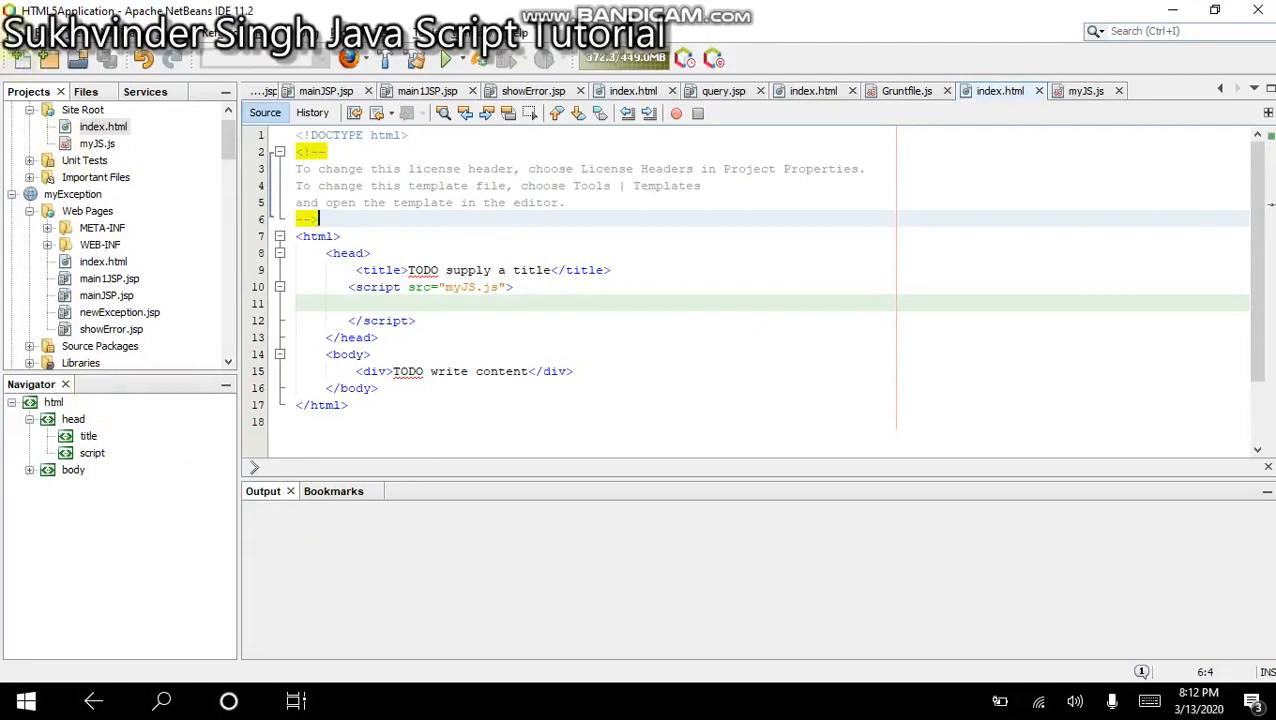
# - Start a new project from the File menu and choose HTML5/JS Application under HTML5/JavaScript
pyautogui.click(16, 16)
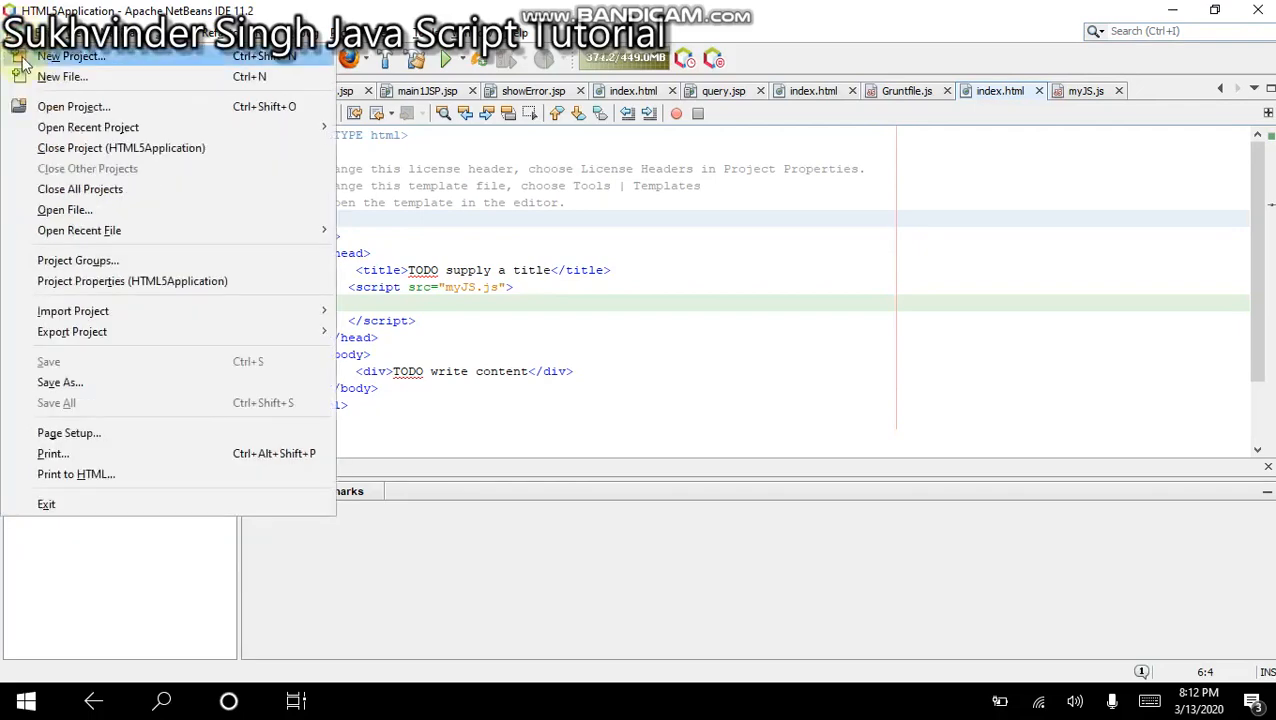
pyautogui.click(72, 56)
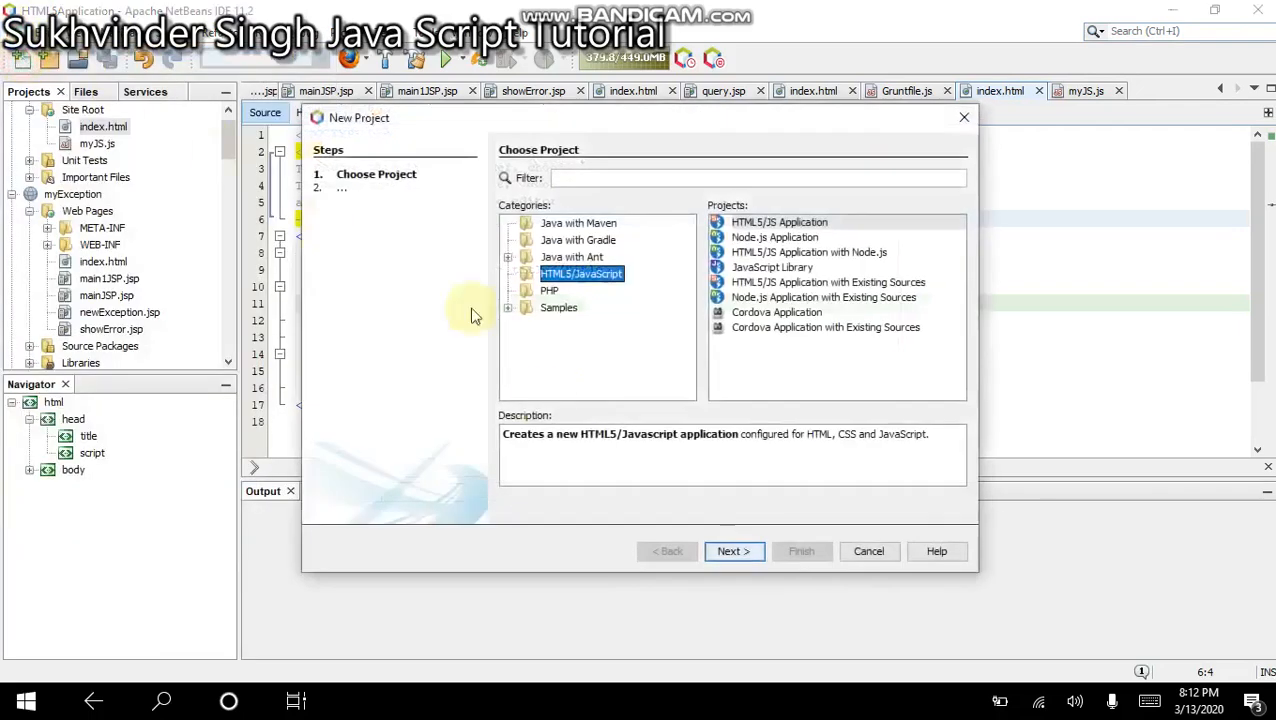
pyautogui.moveTo(588, 390)
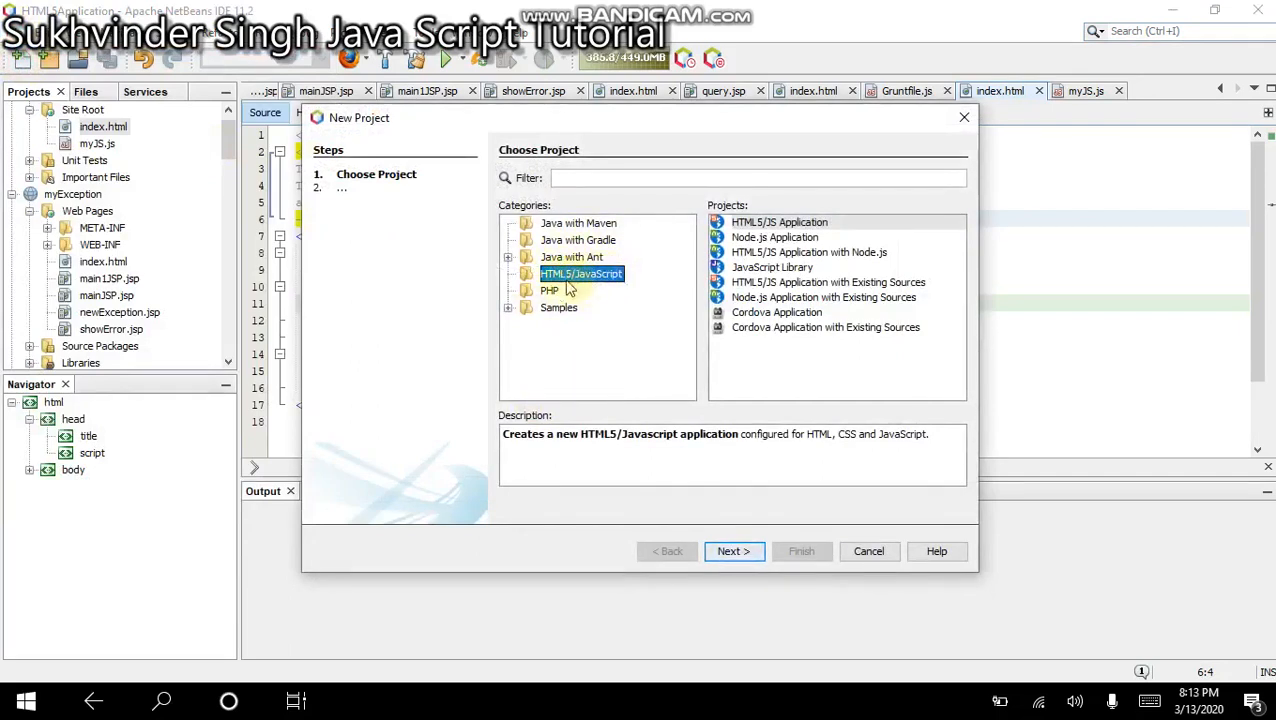
pyautogui.moveTo(606, 282)
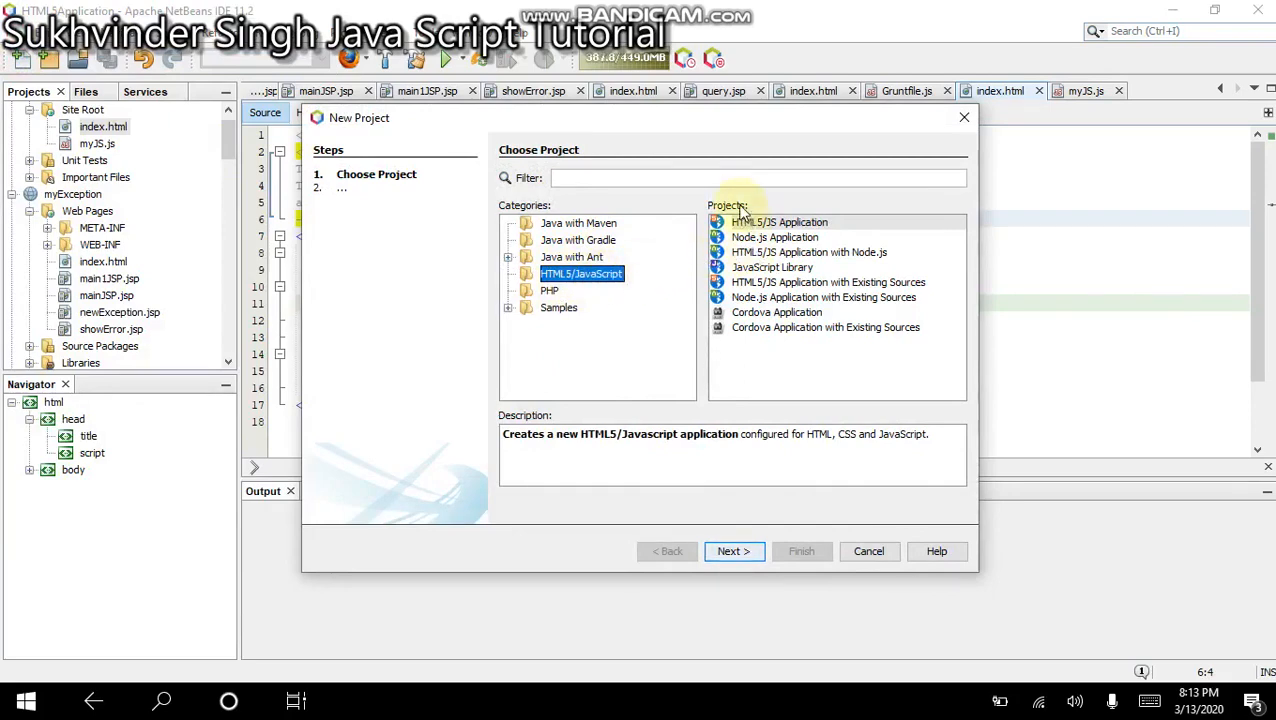
pyautogui.moveTo(748, 230)
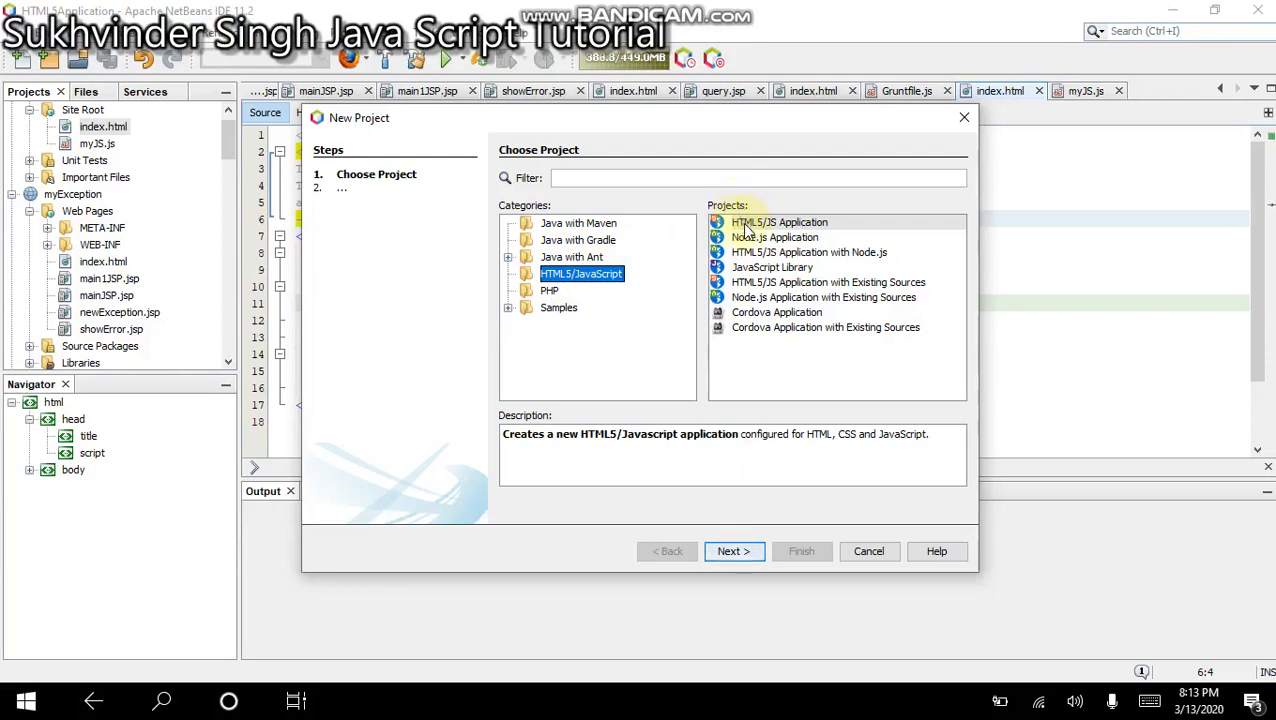
pyautogui.click(780, 222)
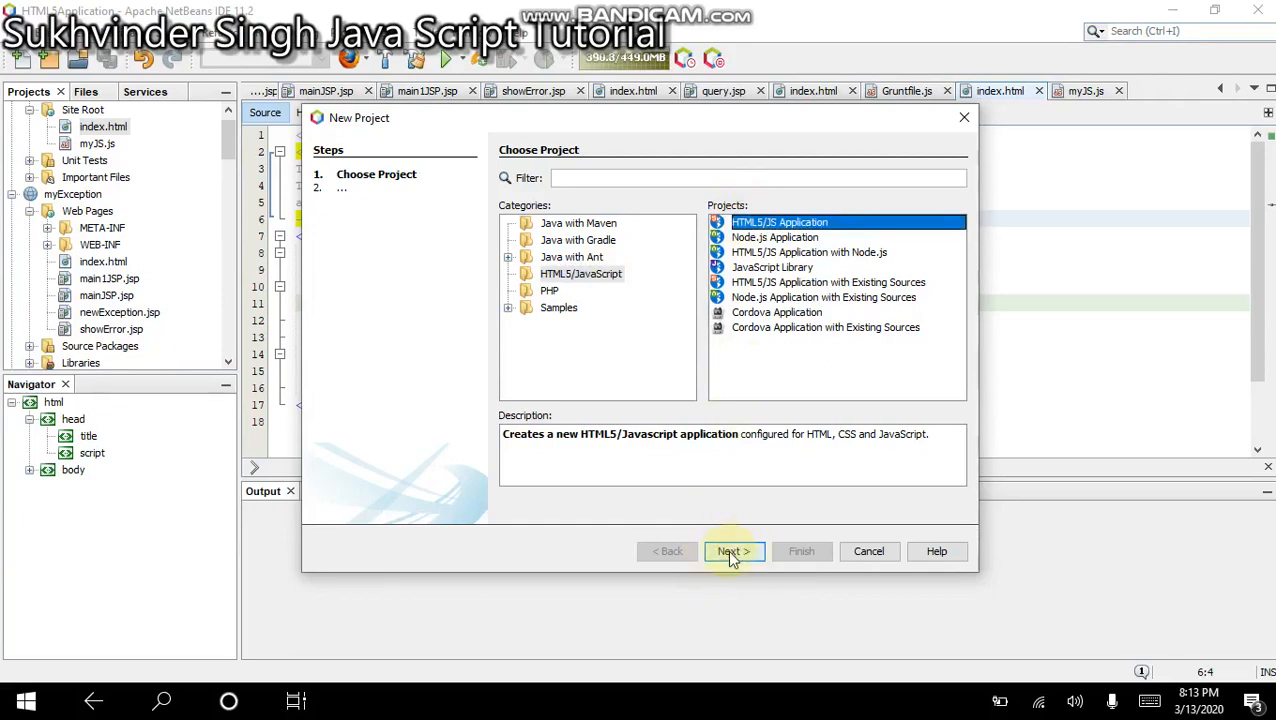
# - Advance to Name and Location and enter TestProject as the project name
pyautogui.click(732, 552)
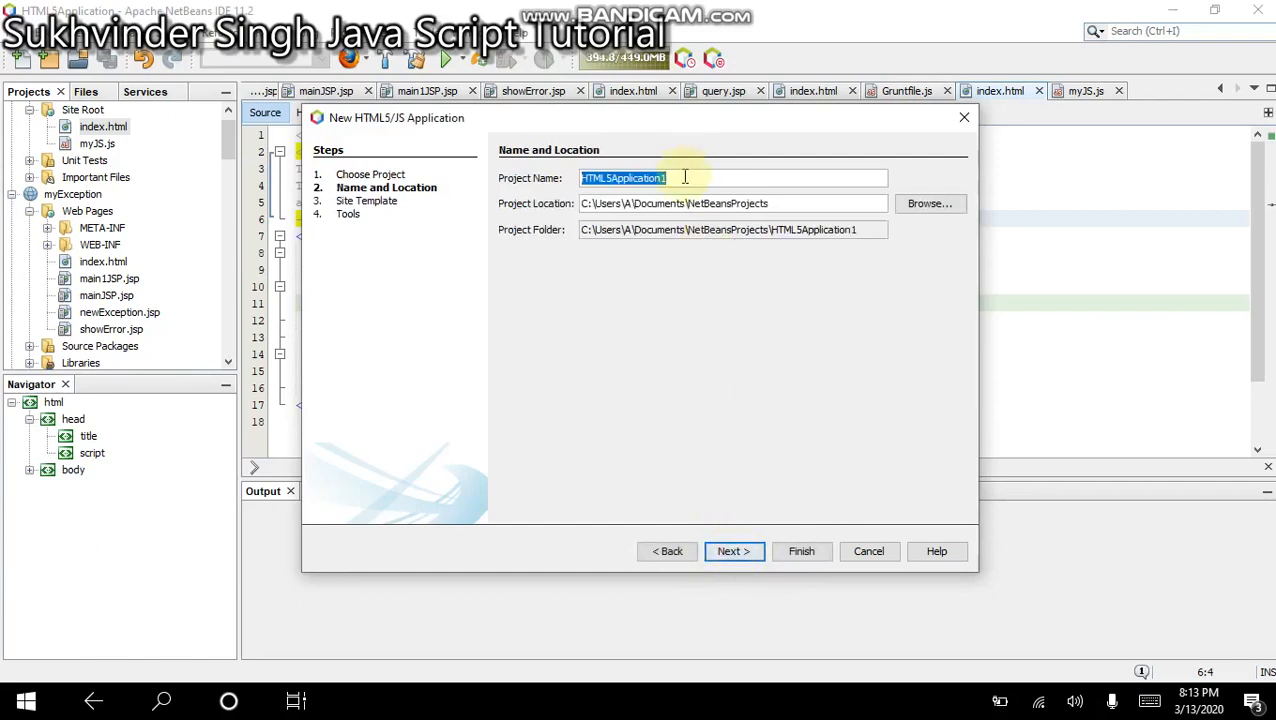
pyautogui.write('Test')
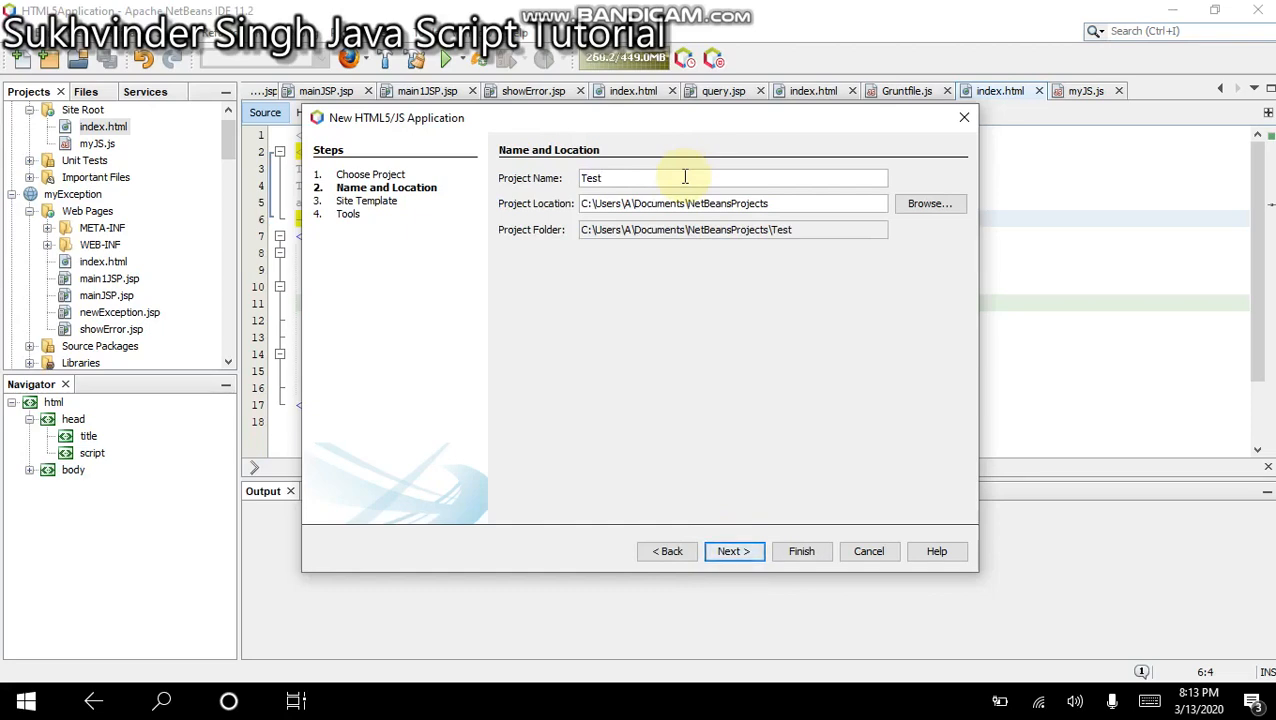
pyautogui.write('Project')
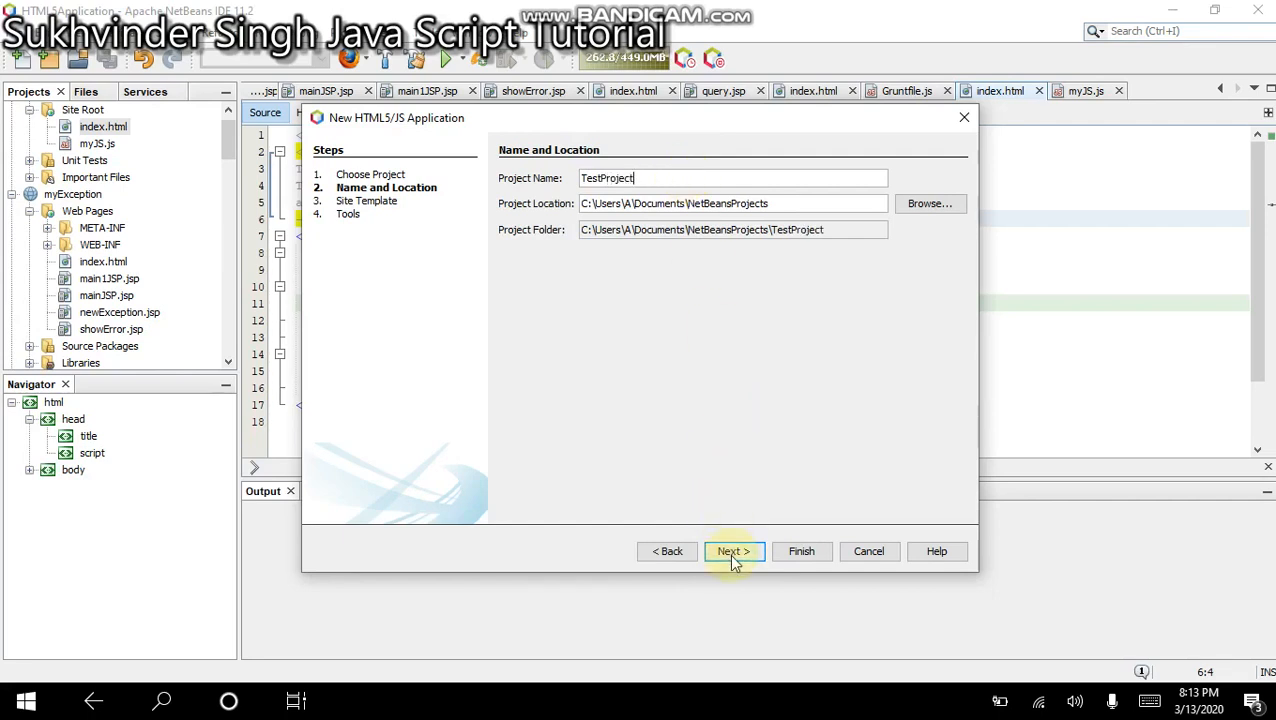
# - Keep No Site Template, untick Create gulpfile.js so only Gruntfile.js remains, and finish the wizard
pyautogui.click(734, 552)
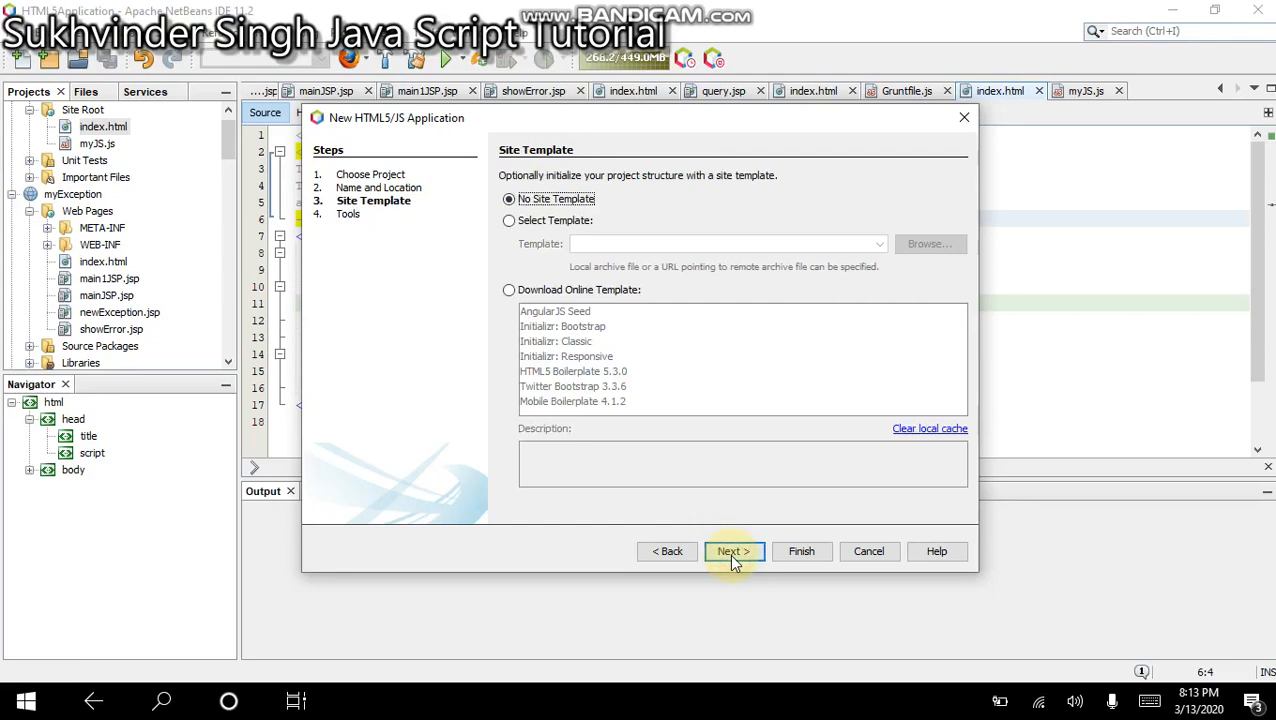
pyautogui.moveTo(566, 210)
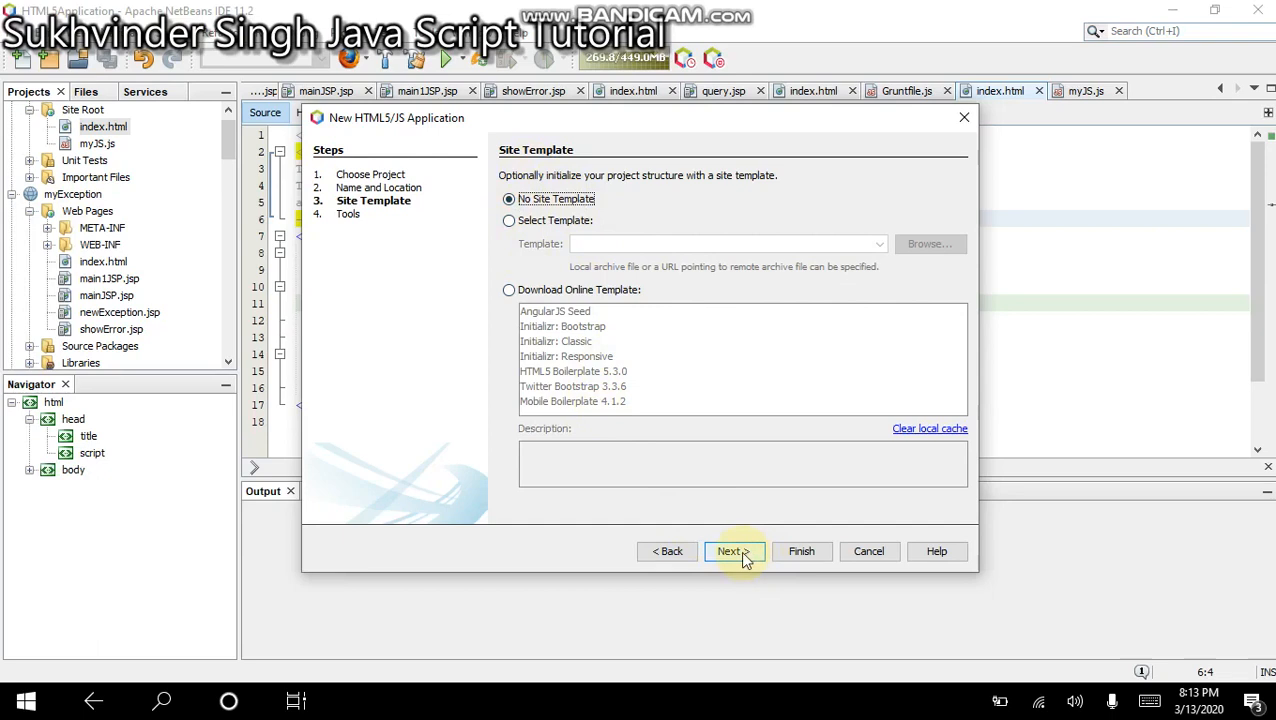
pyautogui.click(732, 552)
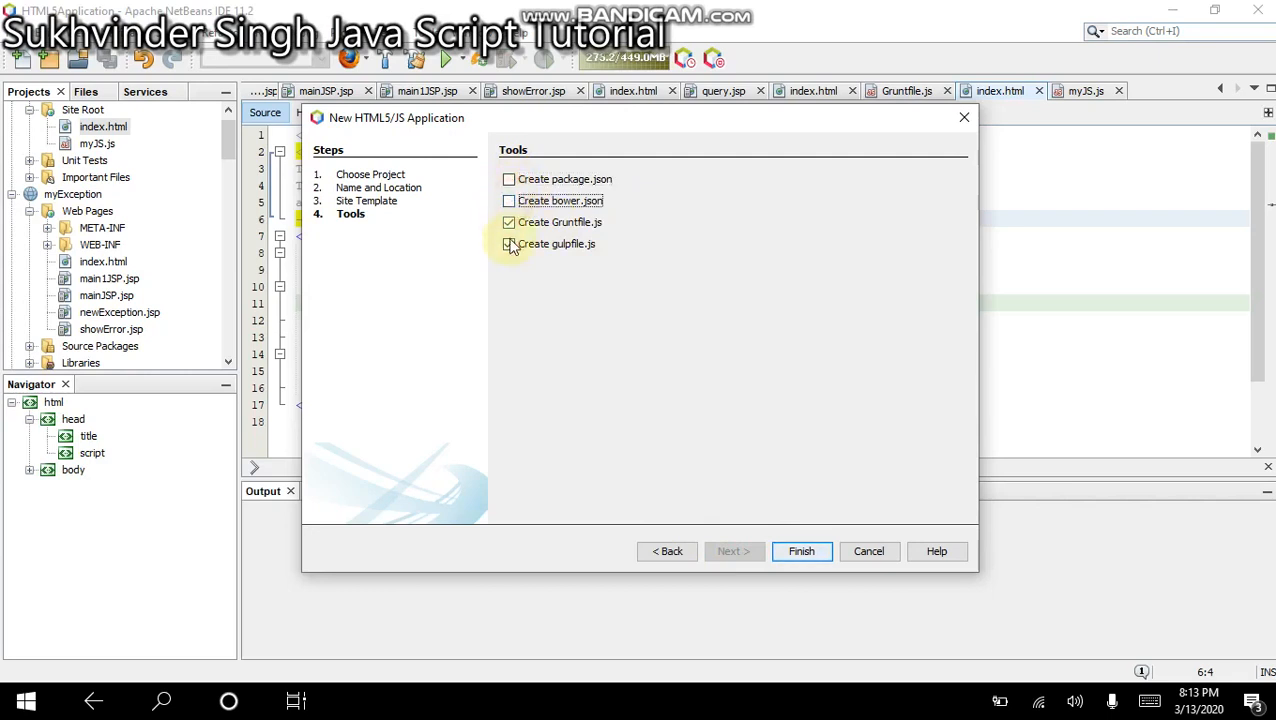
pyautogui.click(508, 244)
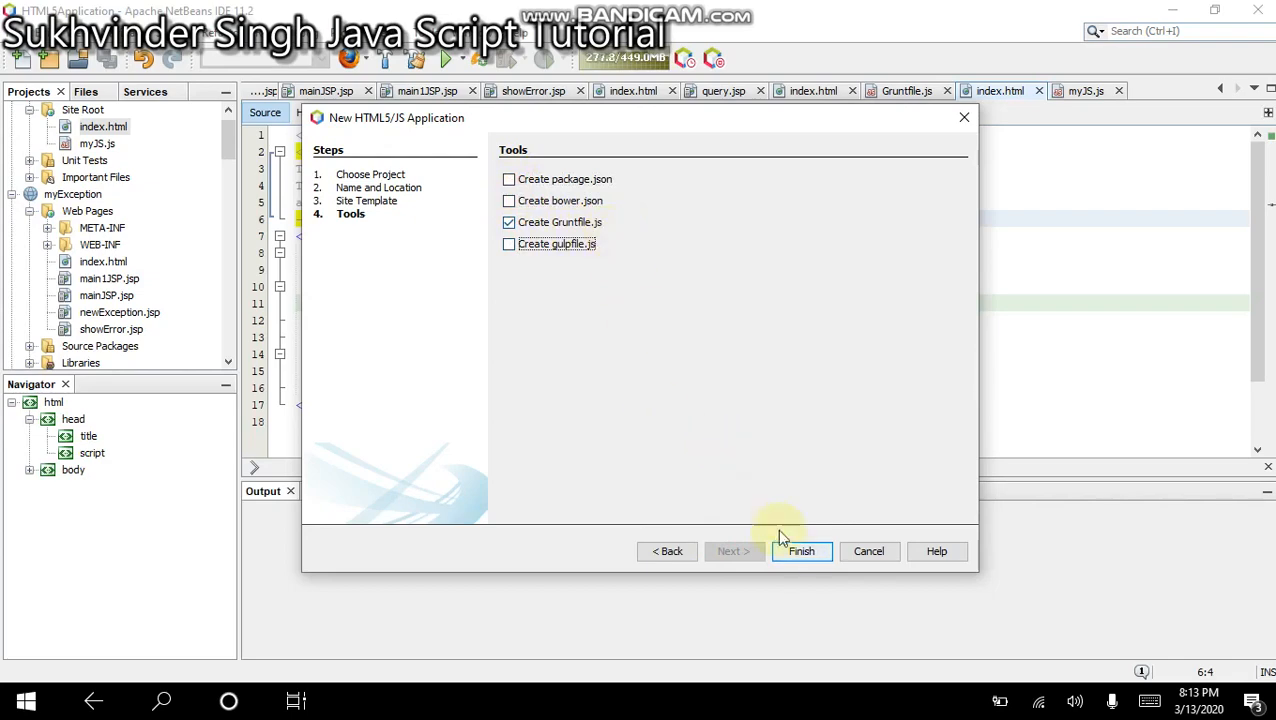
pyautogui.click(794, 552)
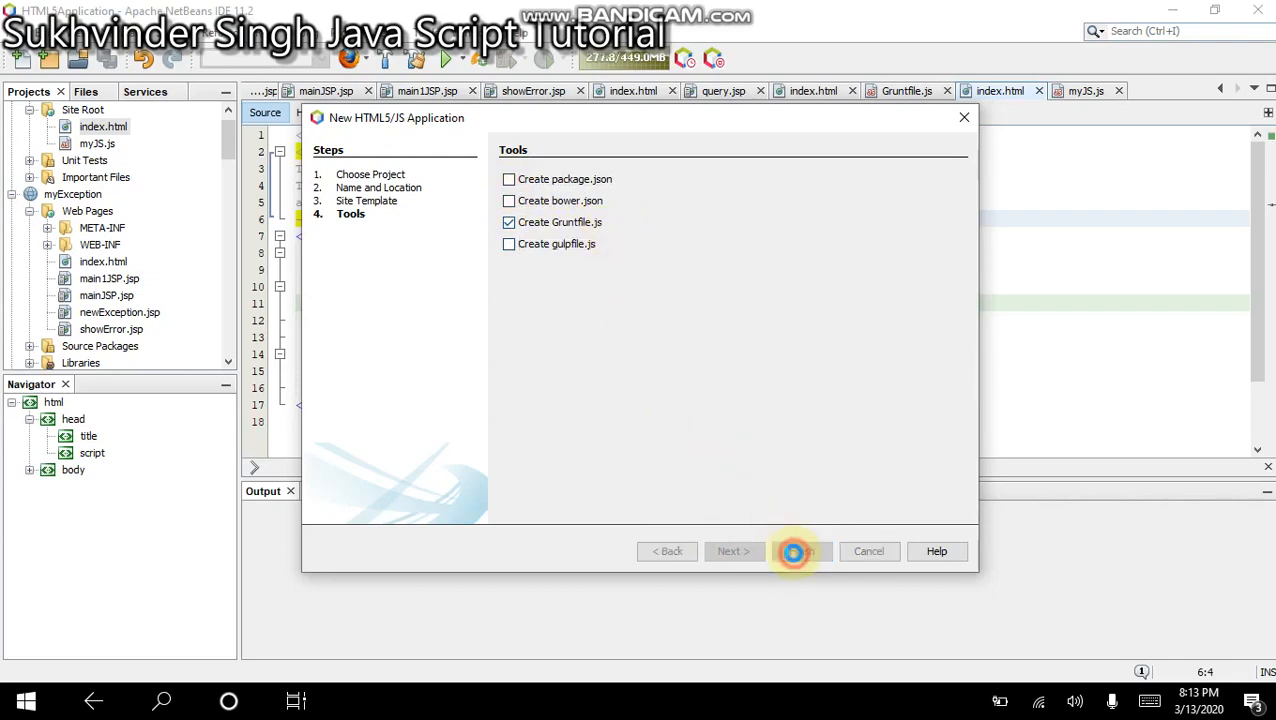
# - Let TestProject be created and get its starter index.html open in the editor
pyautogui.click(796, 552)
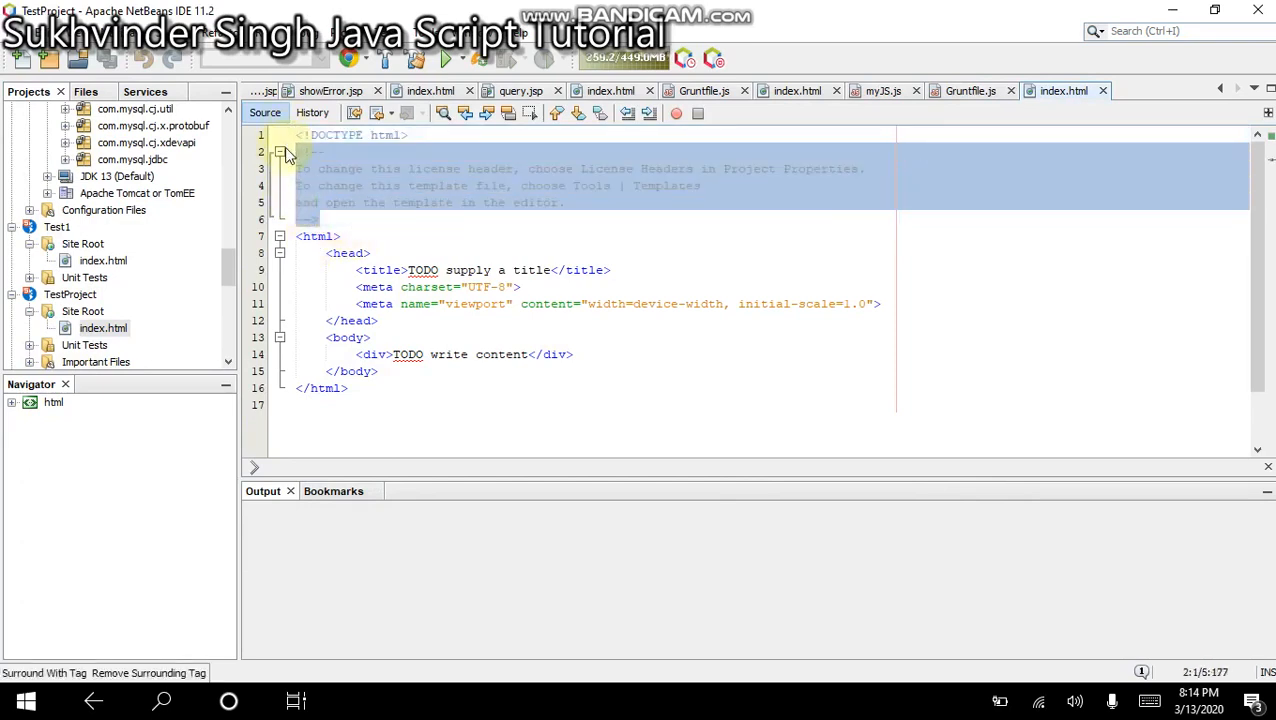
pyautogui.press('Delete')
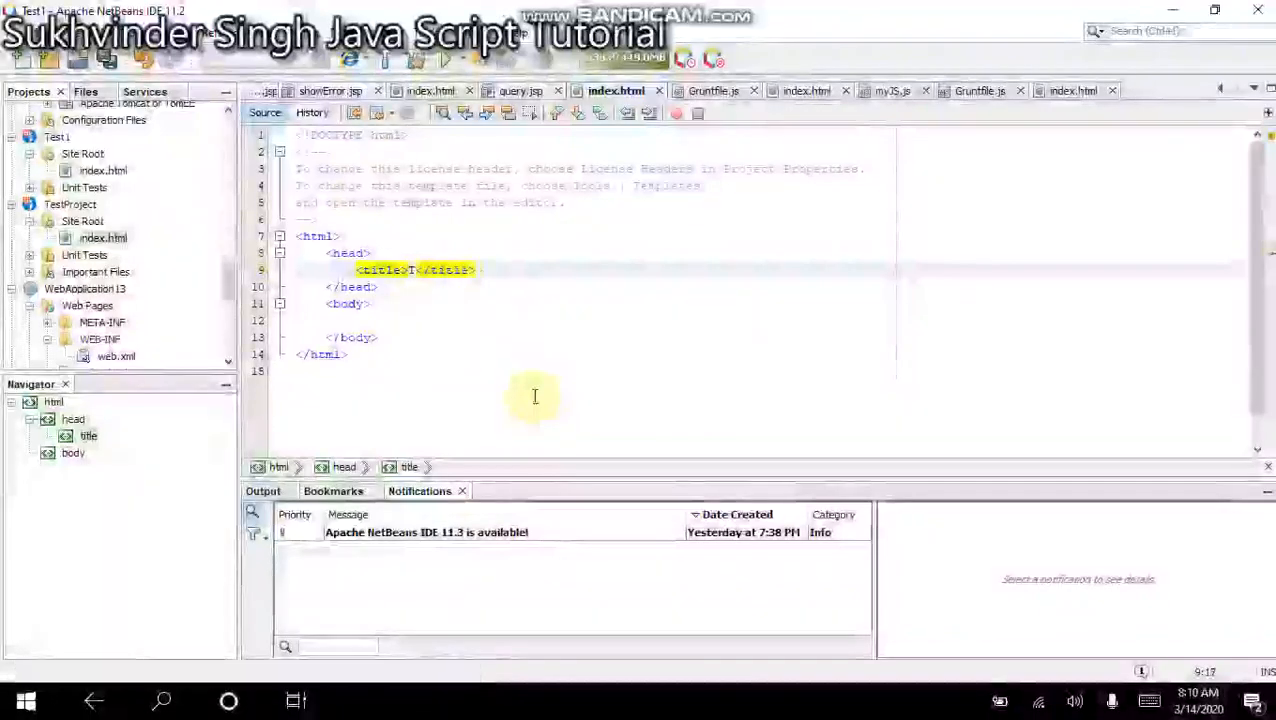
# - Change the title tag to Title of the Page and start the Hi There ! body text
pyautogui.write('itle of the')
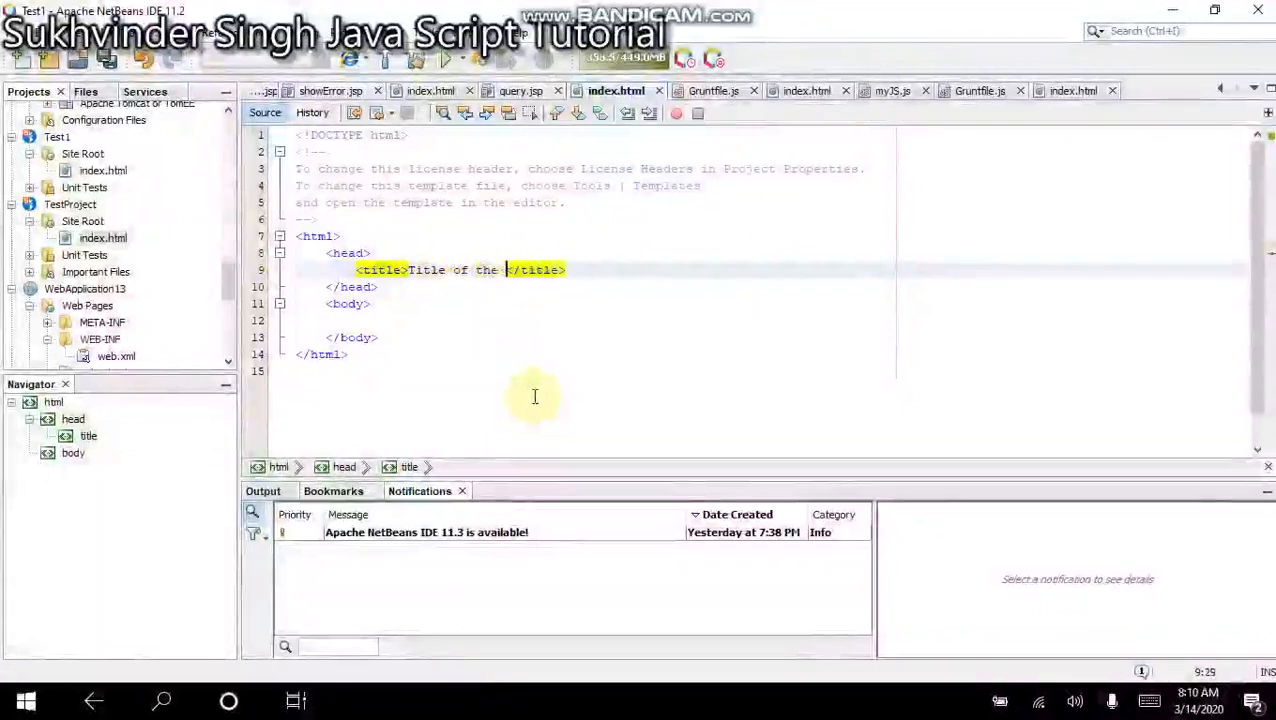
pyautogui.write('Page')
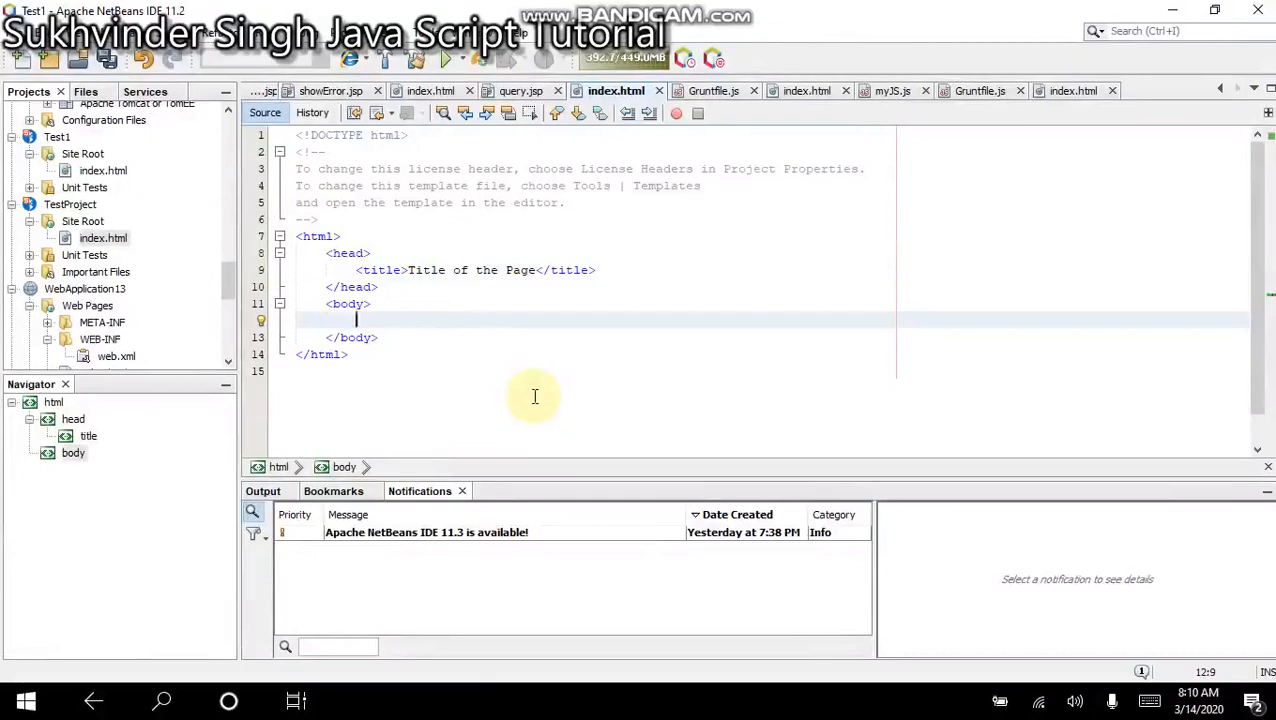
pyautogui.write('Hig')
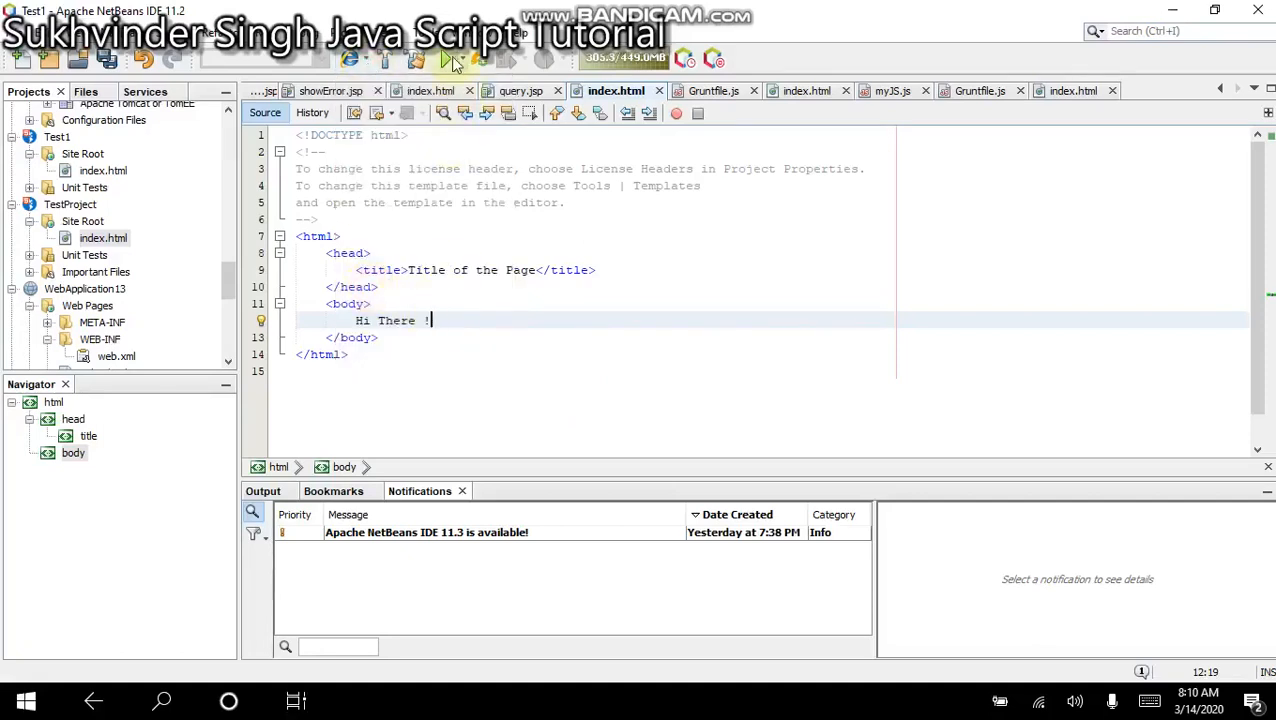
pyautogui.moveTo(452, 62)
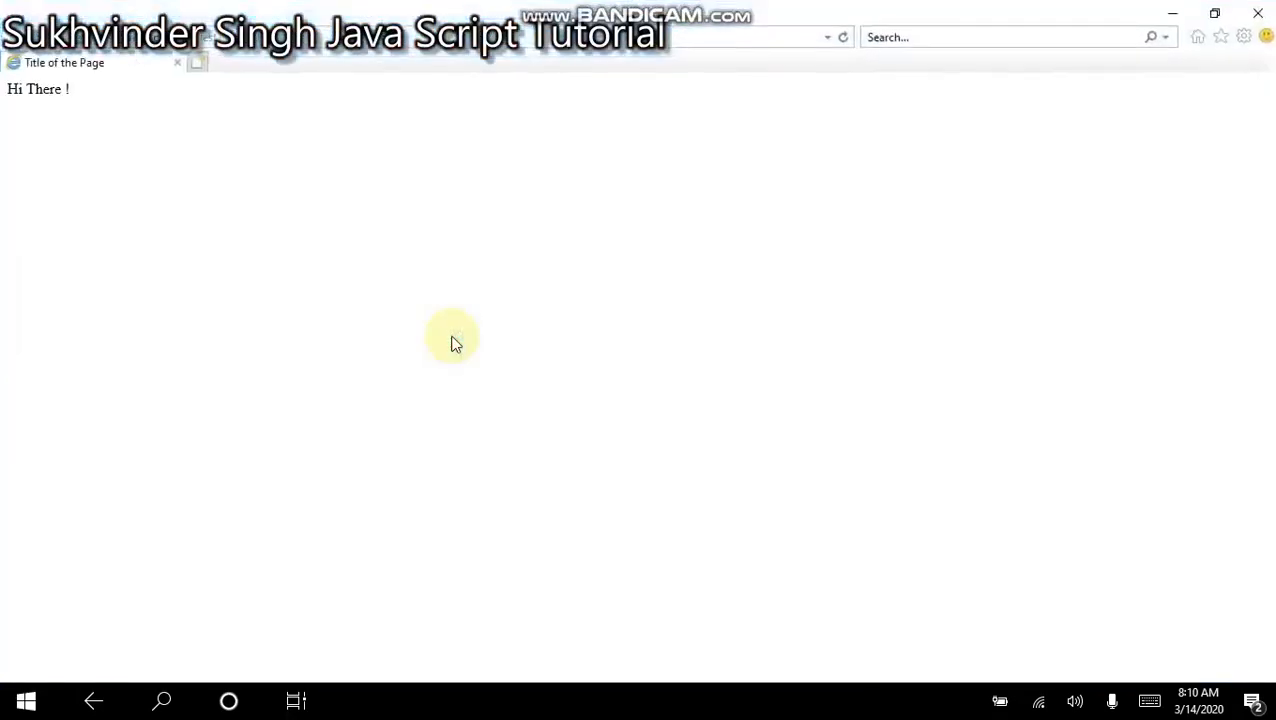
pyautogui.moveTo(278, 160)
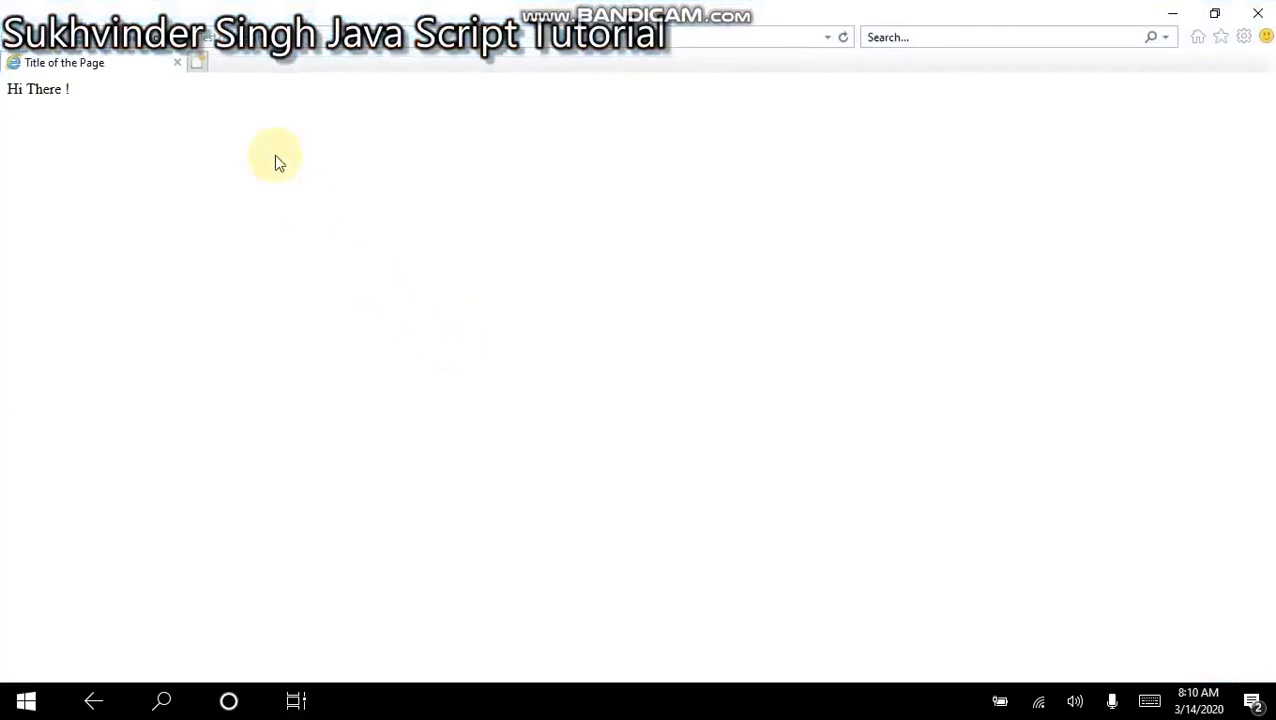
pyautogui.moveTo(88, 70)
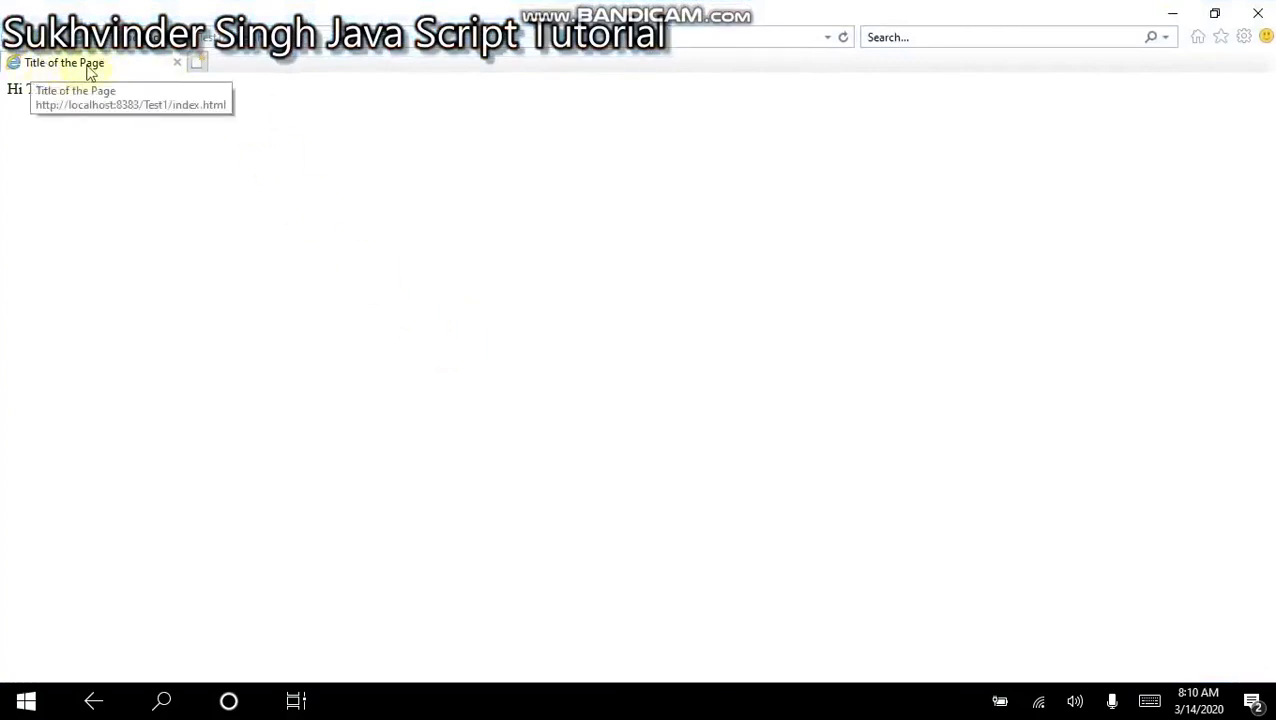
pyautogui.moveTo(38, 124)
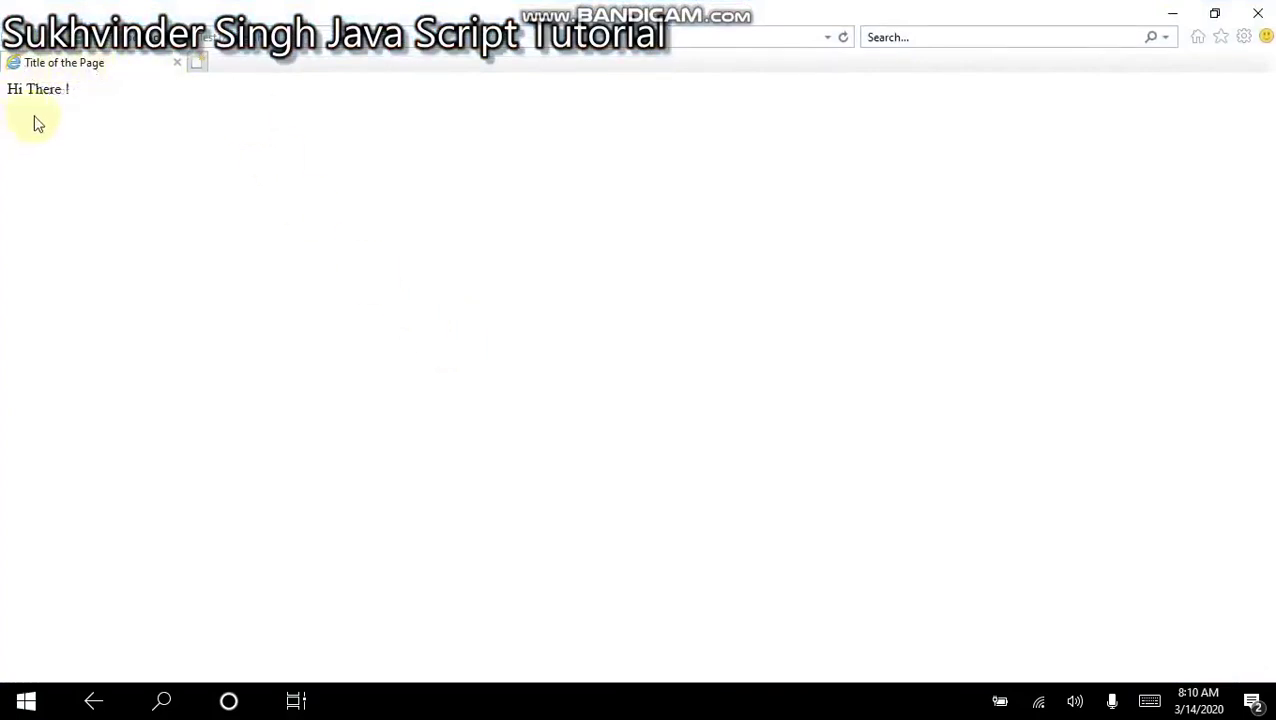
pyautogui.moveTo(66, 112)
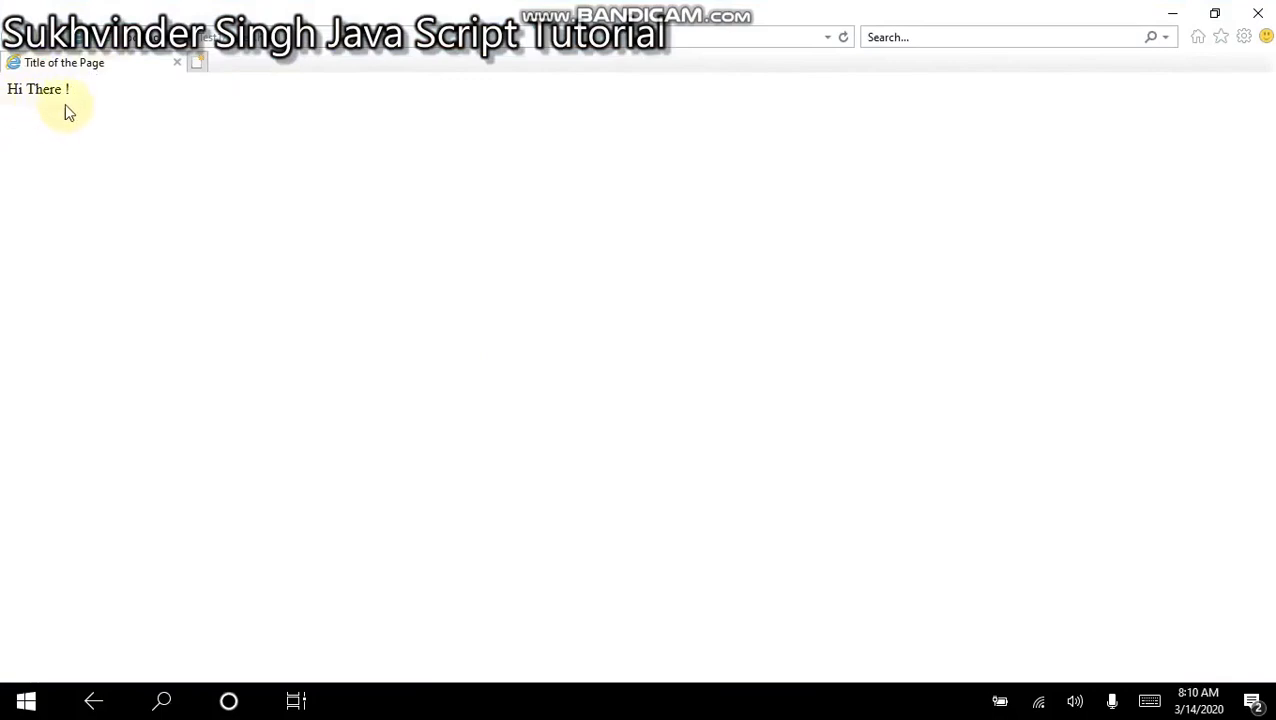
pyautogui.moveTo(792, 180)
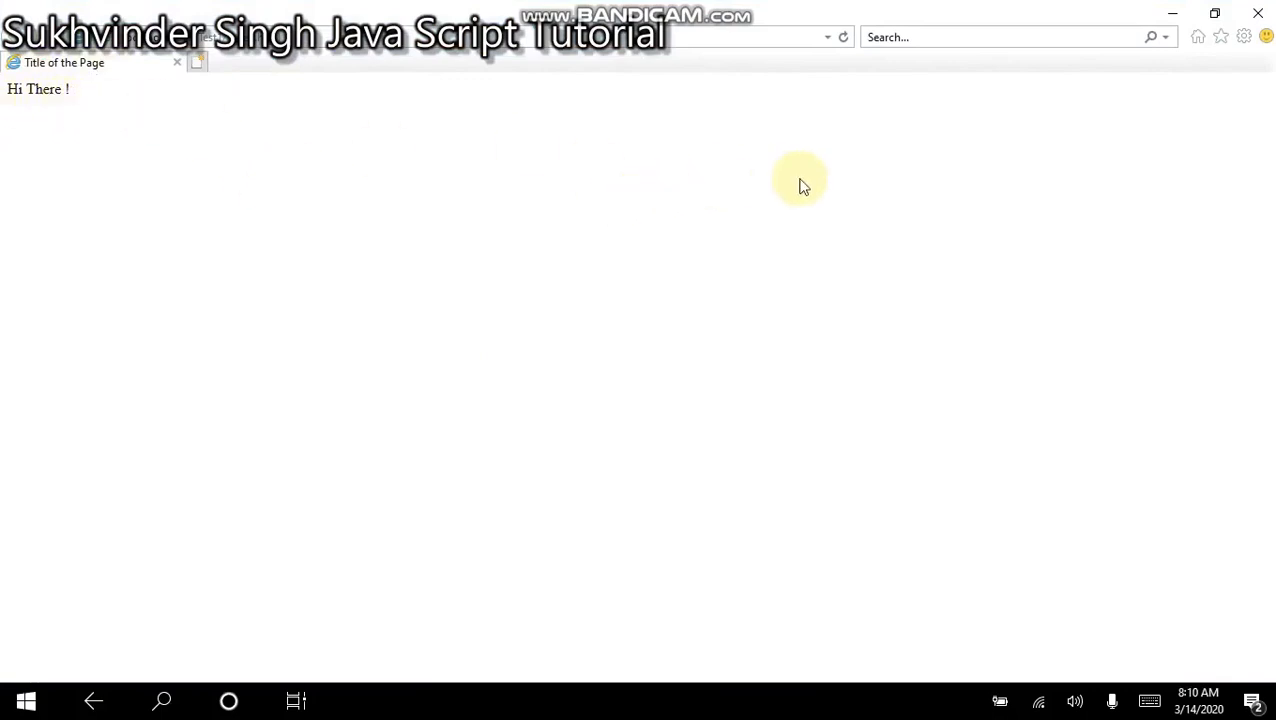
pyautogui.moveTo(1256, 12)
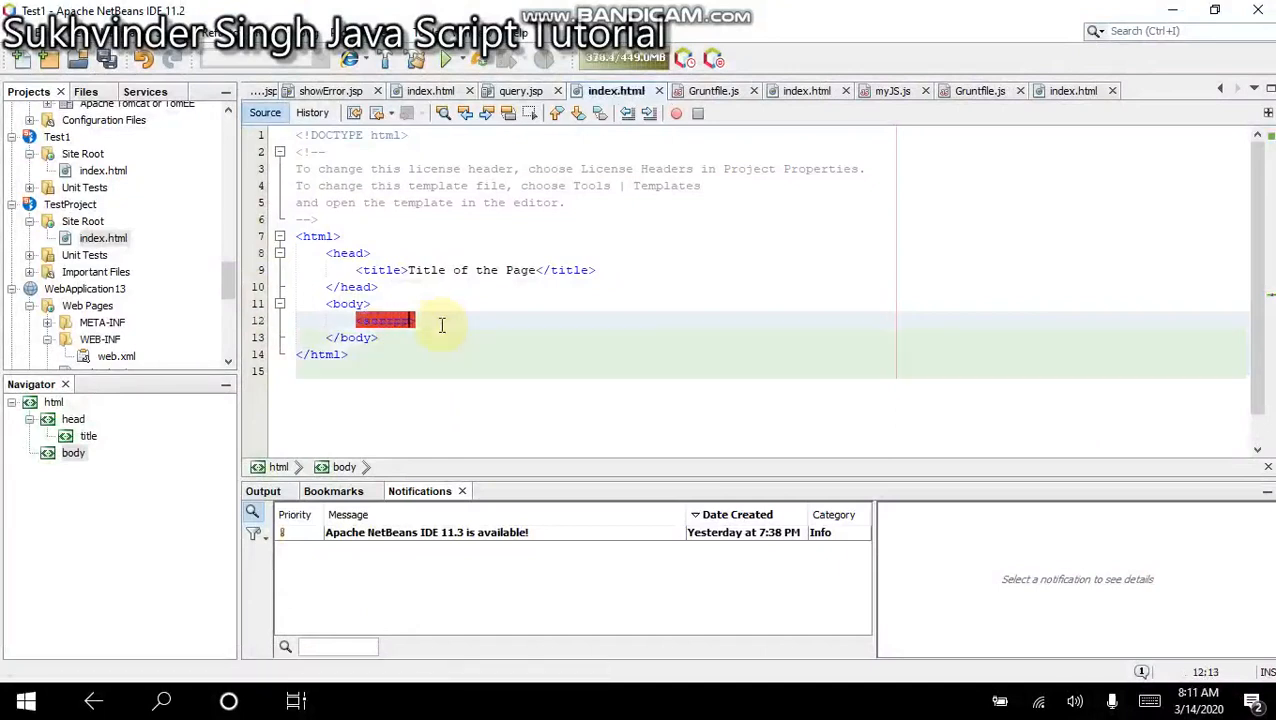
# - Add a <script> block inside the body of index.html
pyautogui.write('<script>')
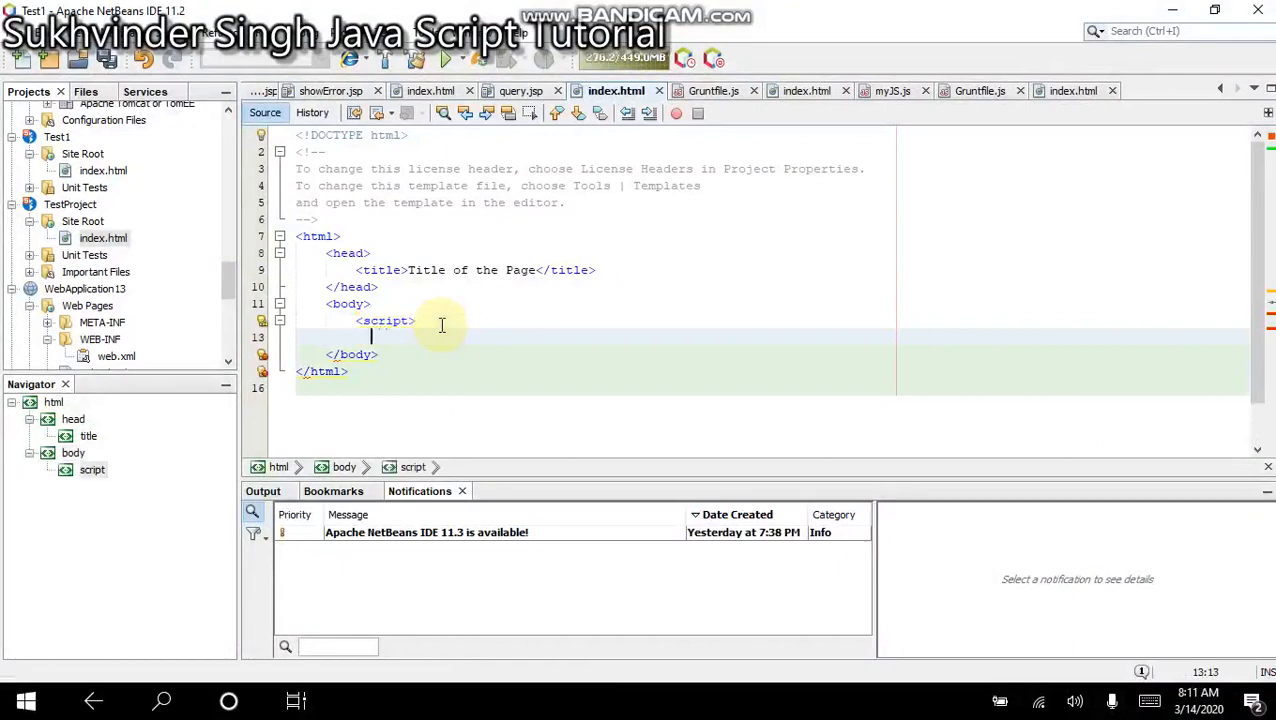
pyautogui.write('<>')
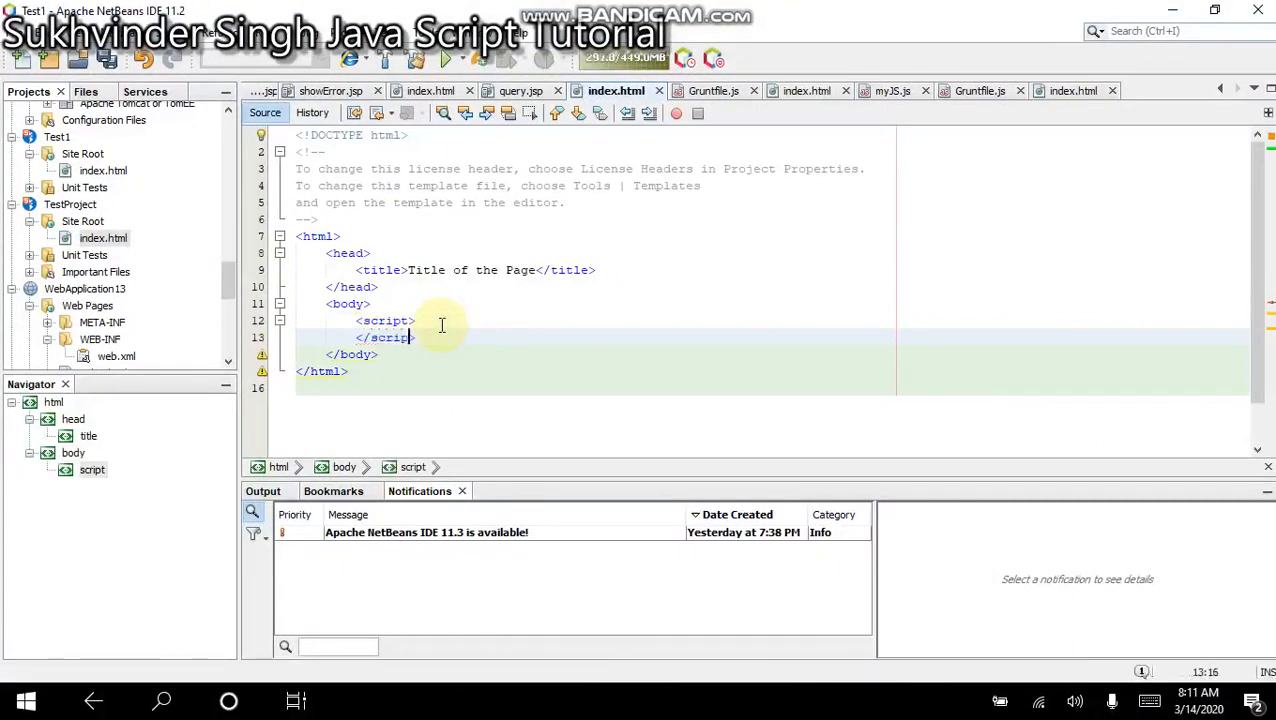
pyautogui.press('Enter')
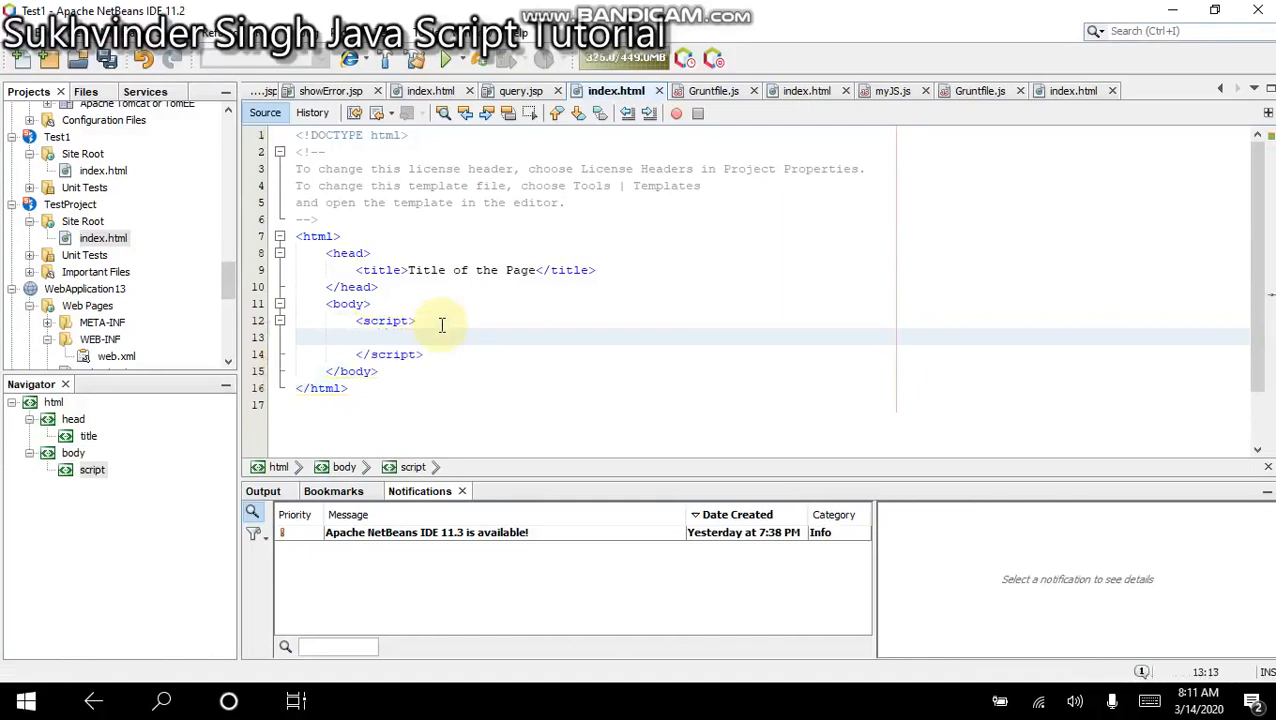
# - Write document.write("This is a test string."); inside the script block
pyautogui.write('document.')
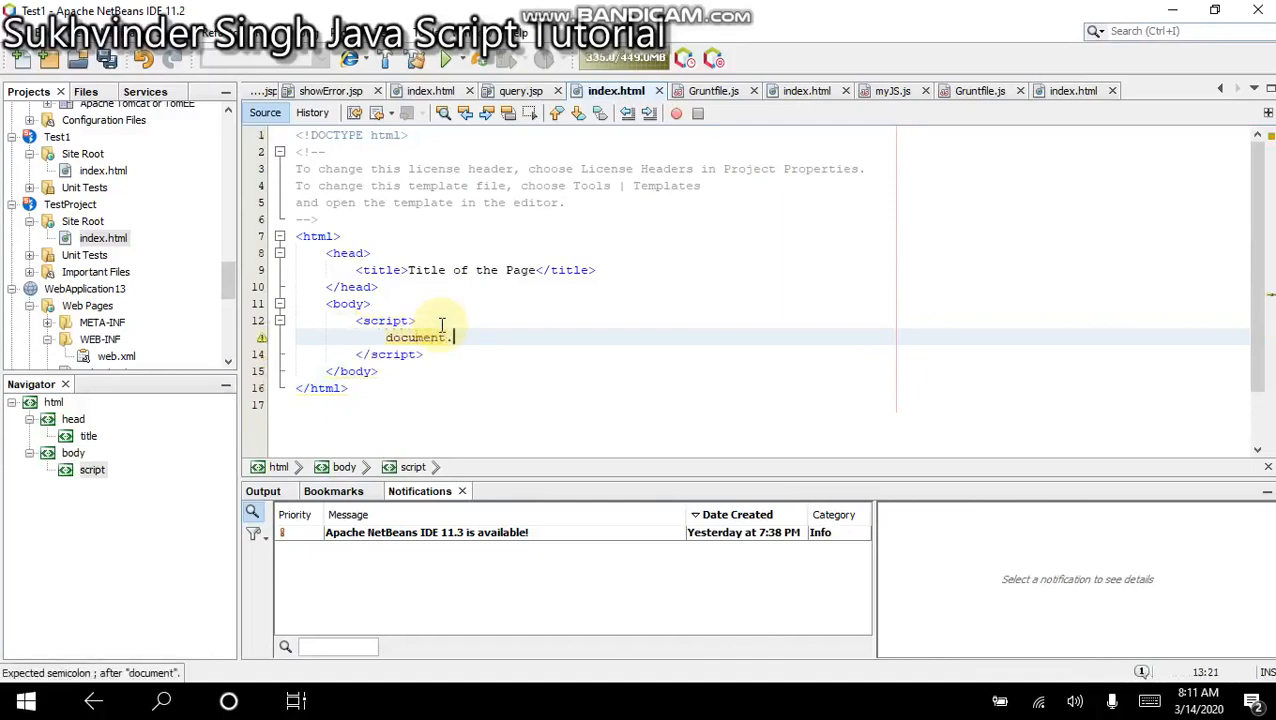
pyautogui.write('write')
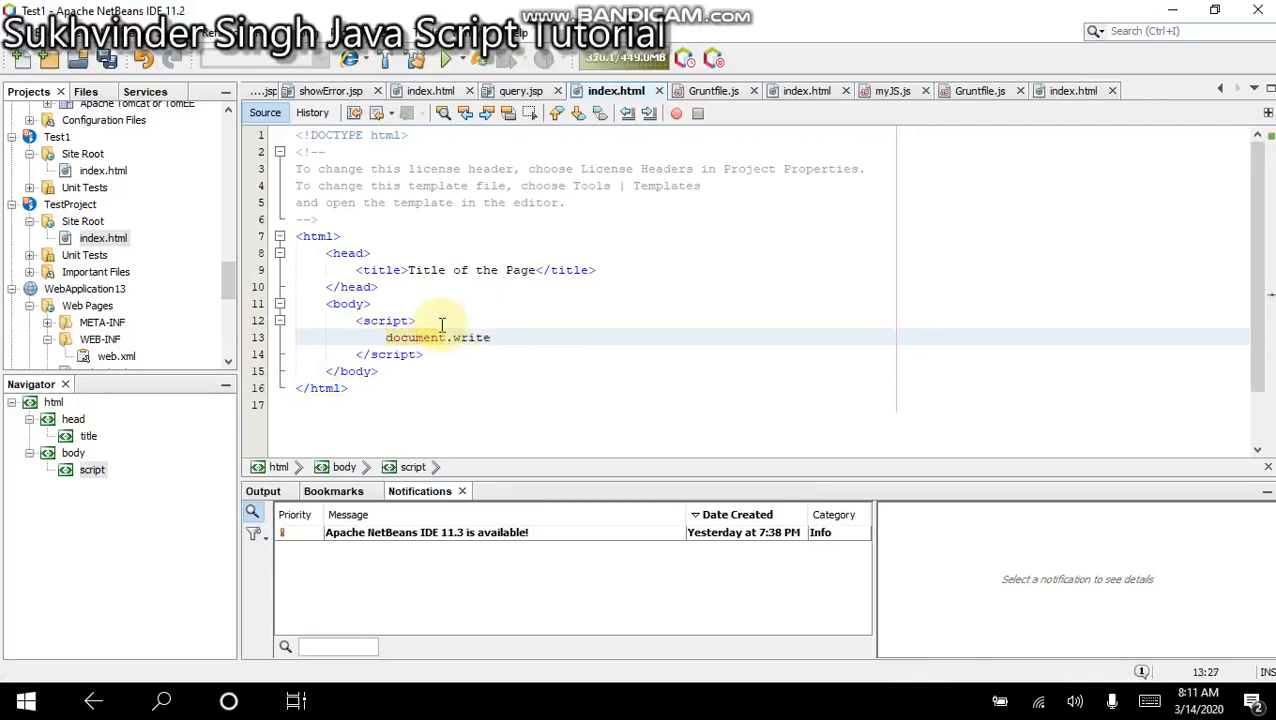
pyautogui.write('();')
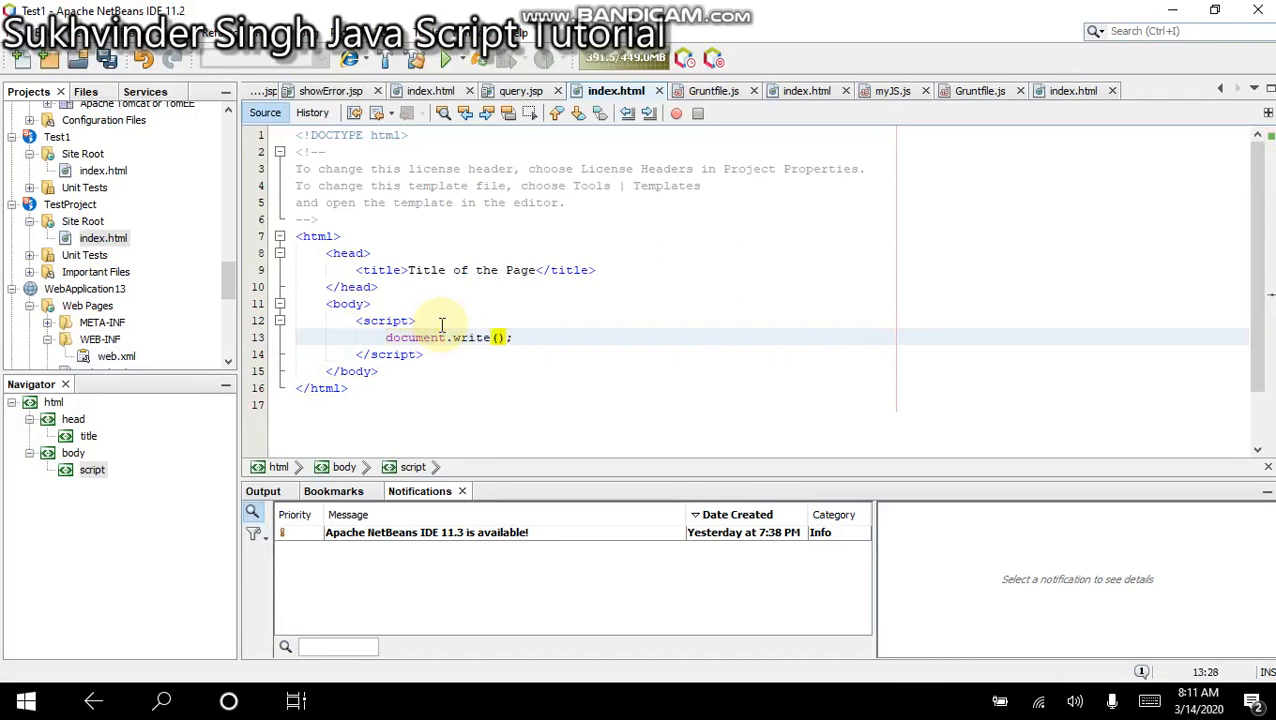
pyautogui.write('""')
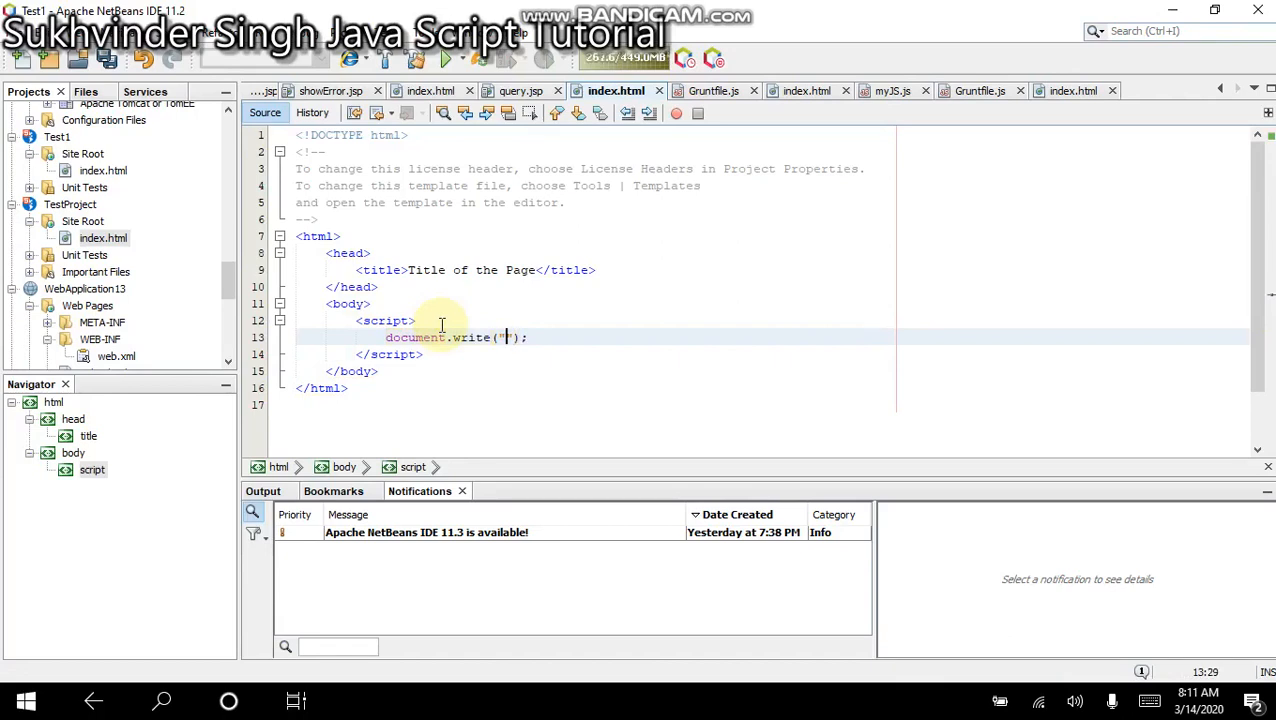
pyautogui.write('This is s')
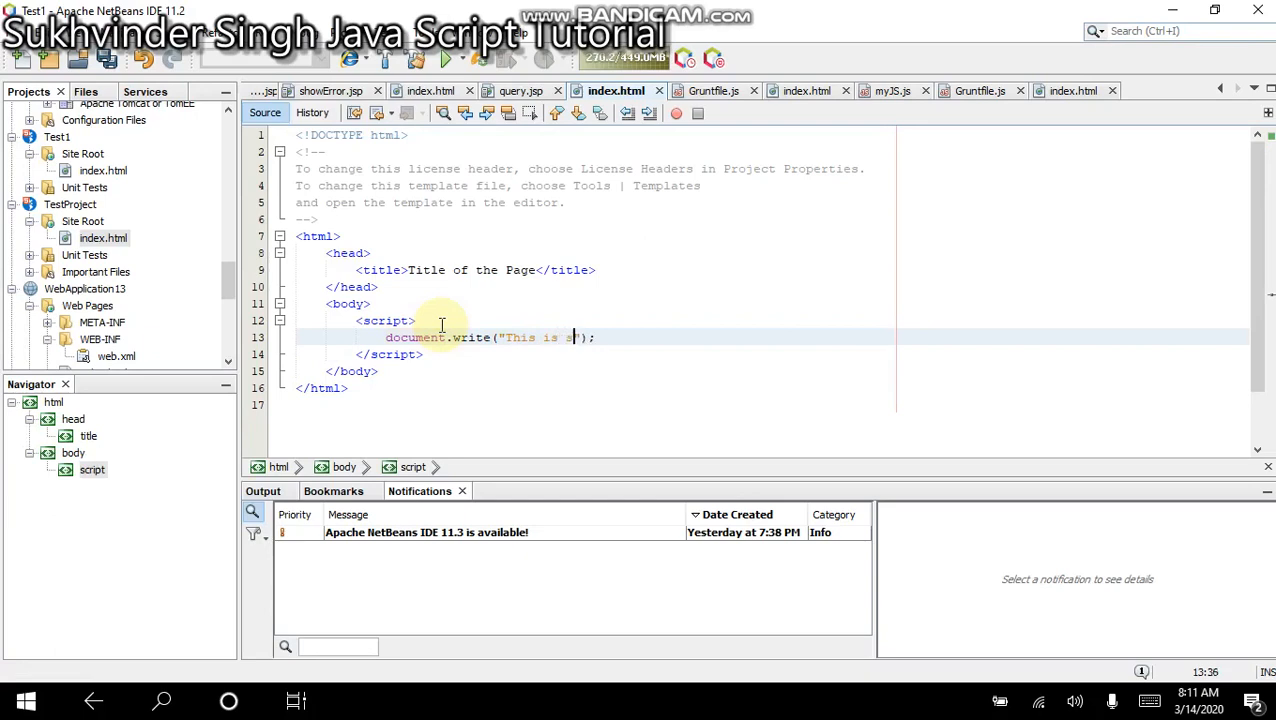
pyautogui.write('a test st')
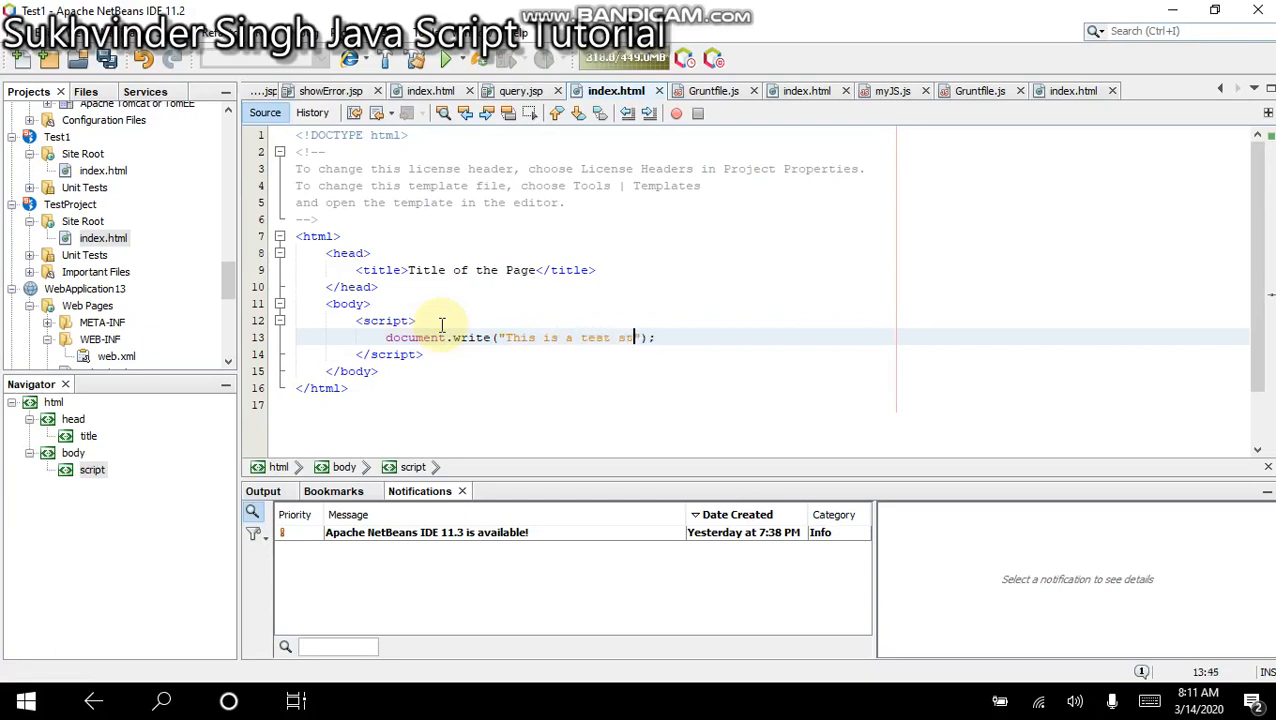
pyautogui.write('ring.')
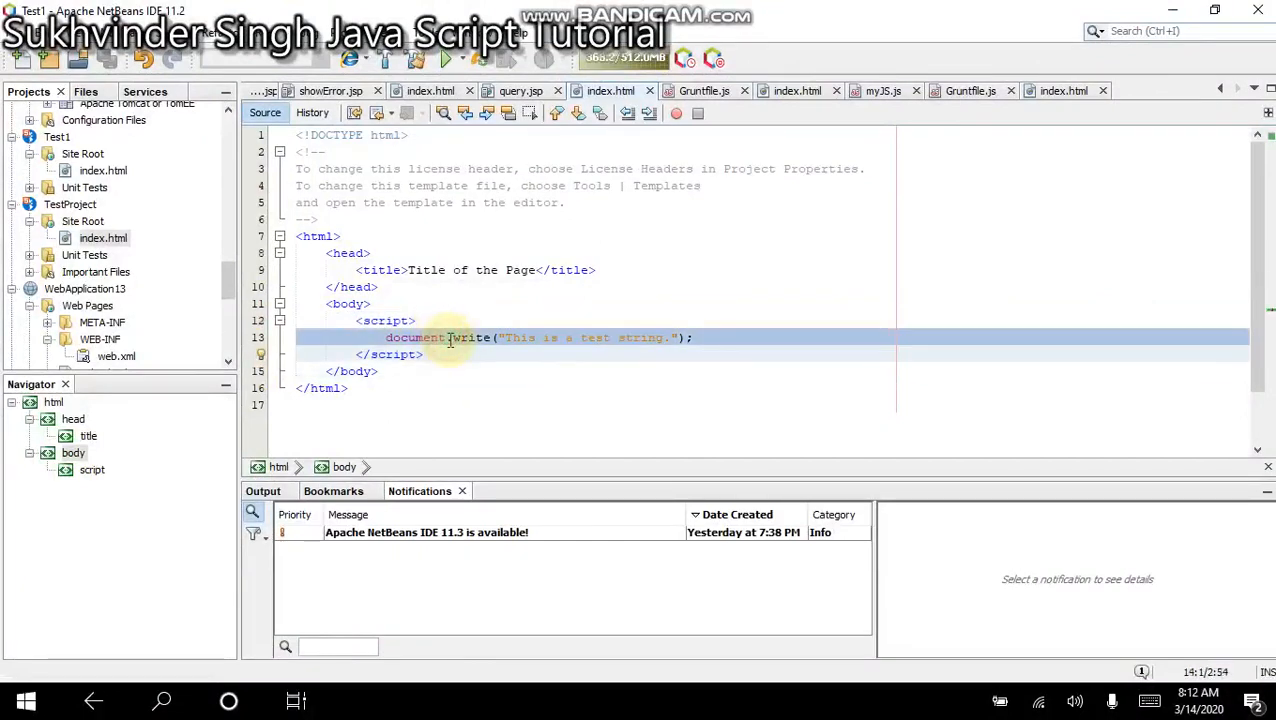
# - Cut the document.write line out of index.html, leaving the script block empty
pyautogui.press('Delete')
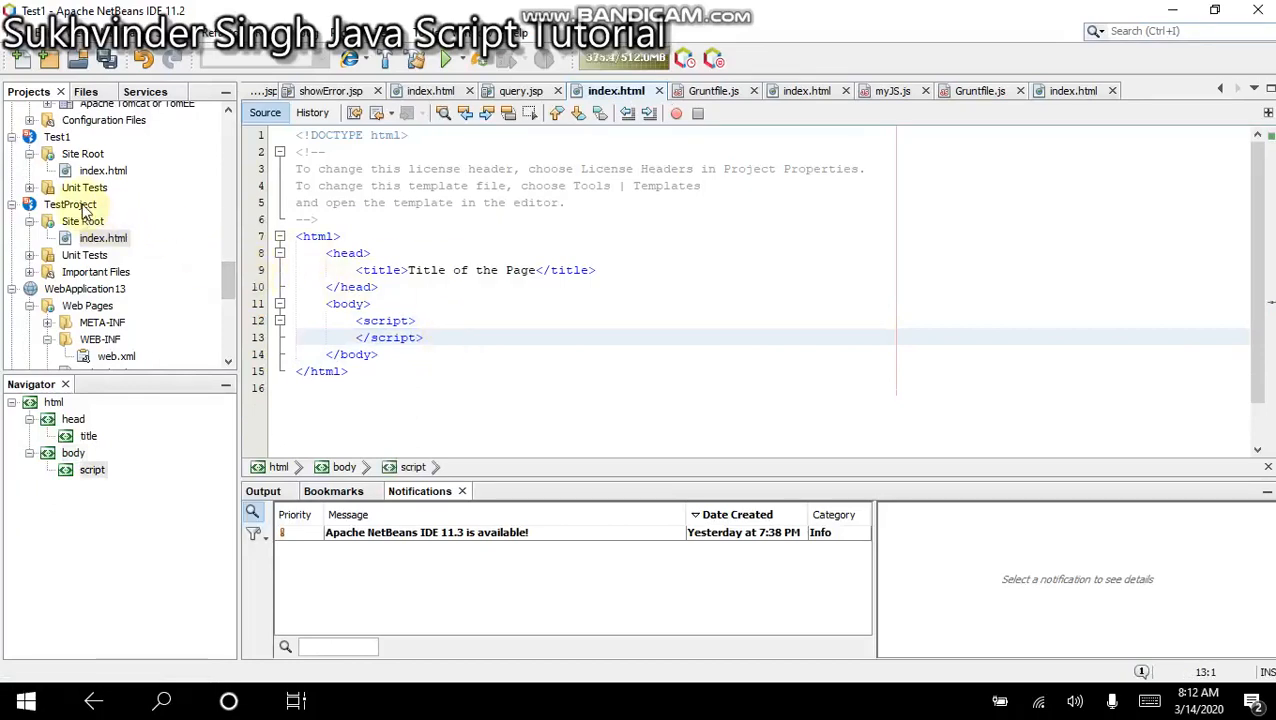
# - Create a JavaScript file in TestProject via New > JavaScript File, keeping the name newjavascript
pyautogui.click(44, 204)
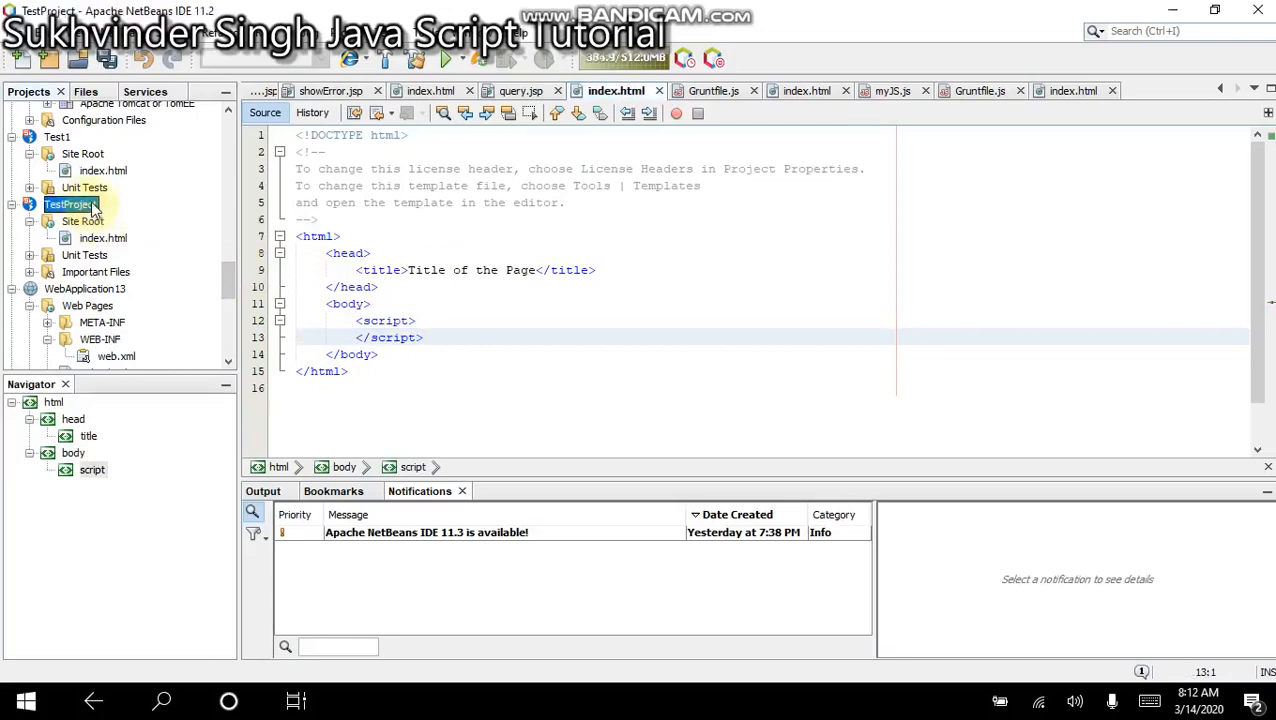
pyautogui.rightClick(68, 204)
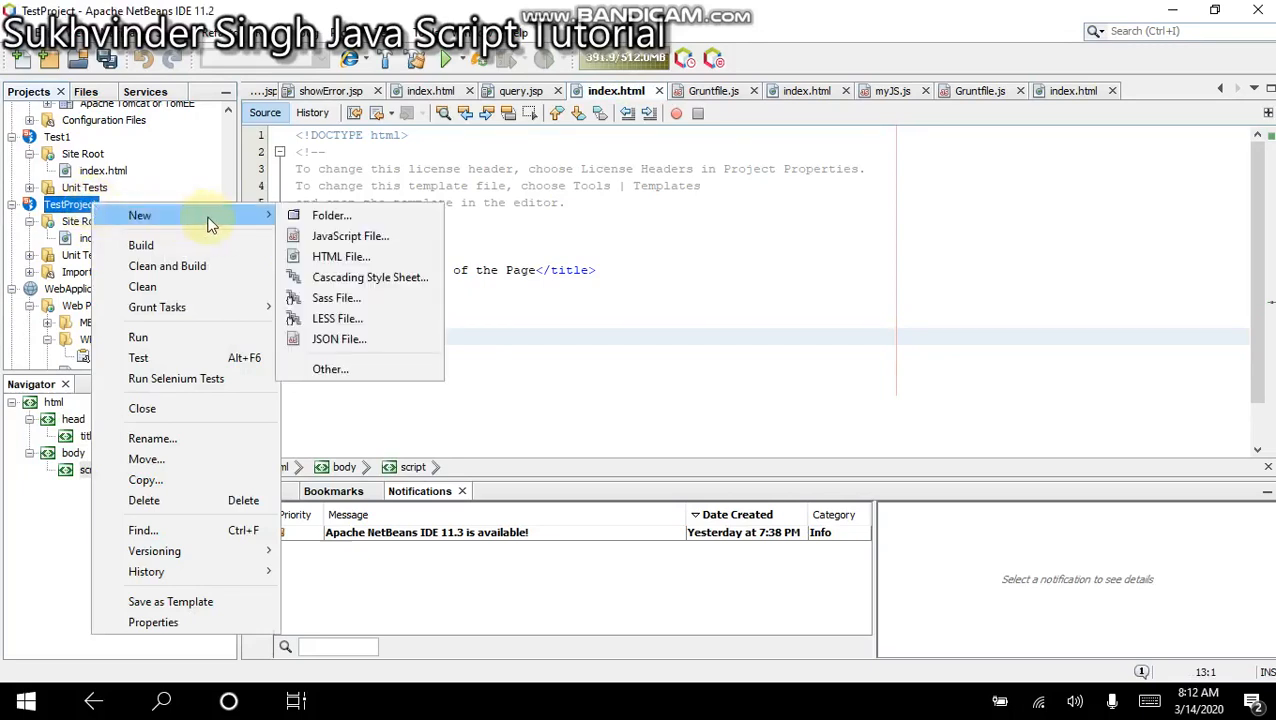
pyautogui.moveTo(350, 236)
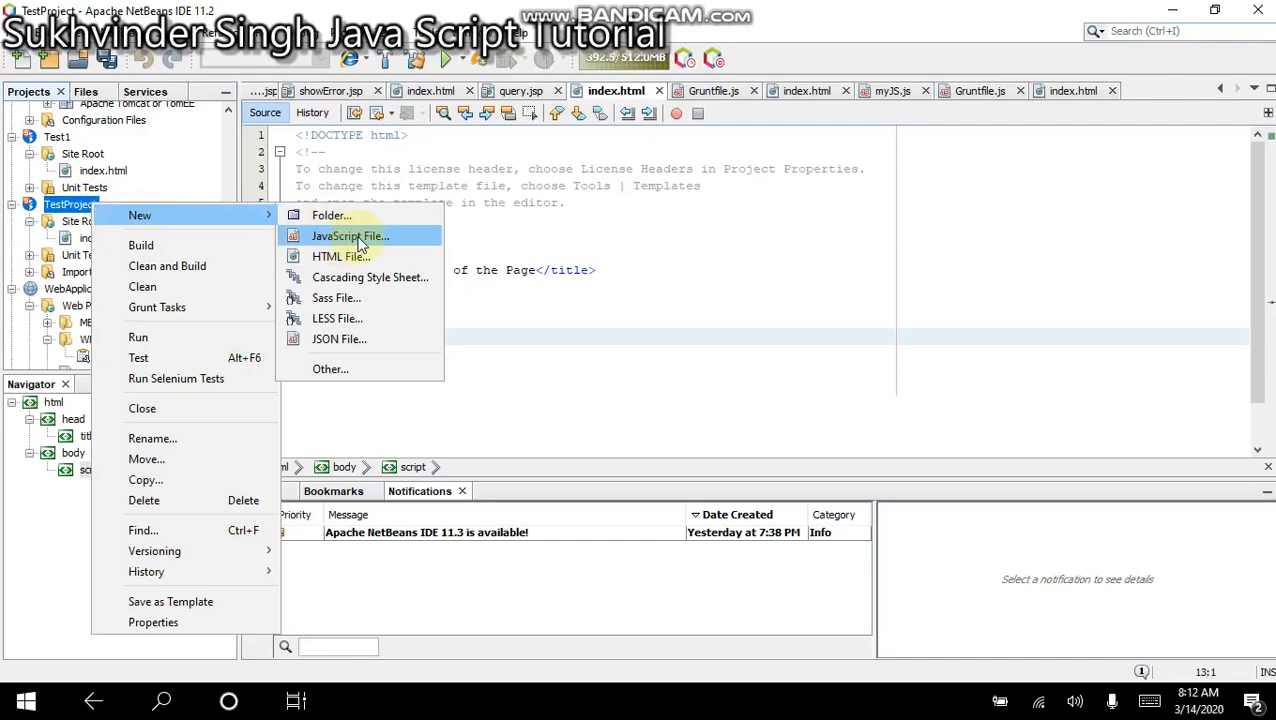
pyautogui.click(348, 236)
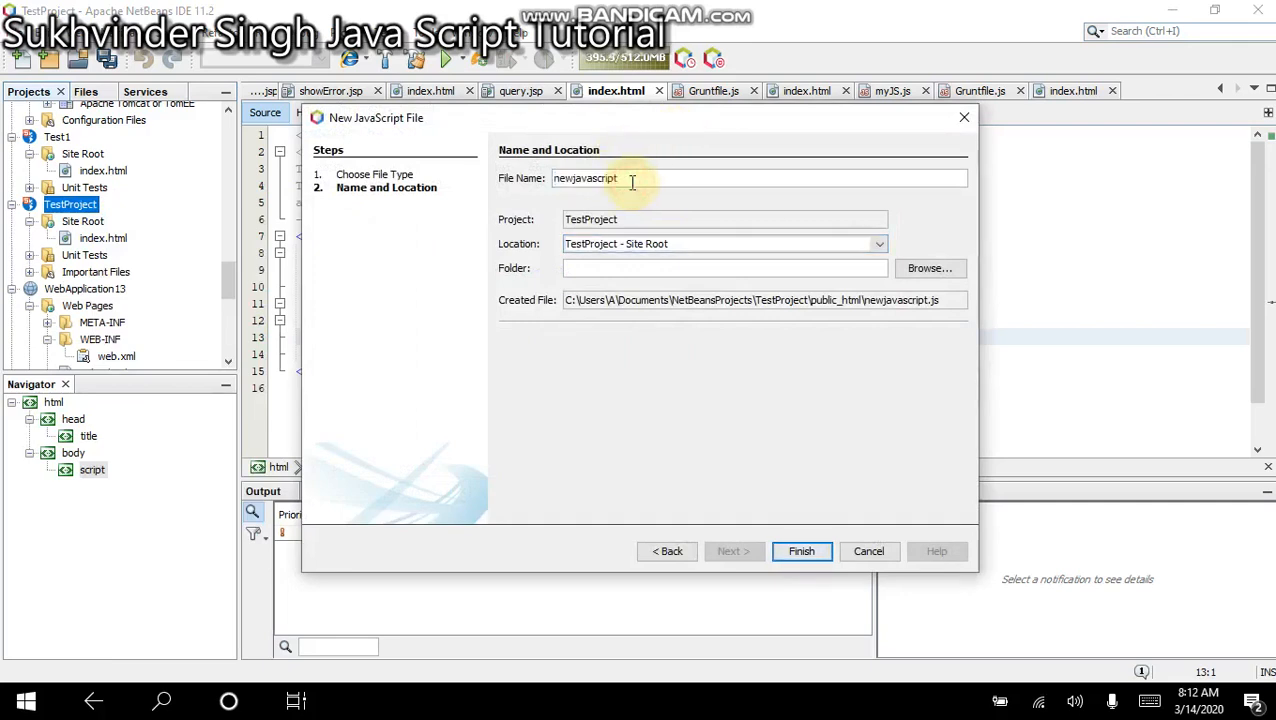
pyautogui.tripleClick(584, 178)
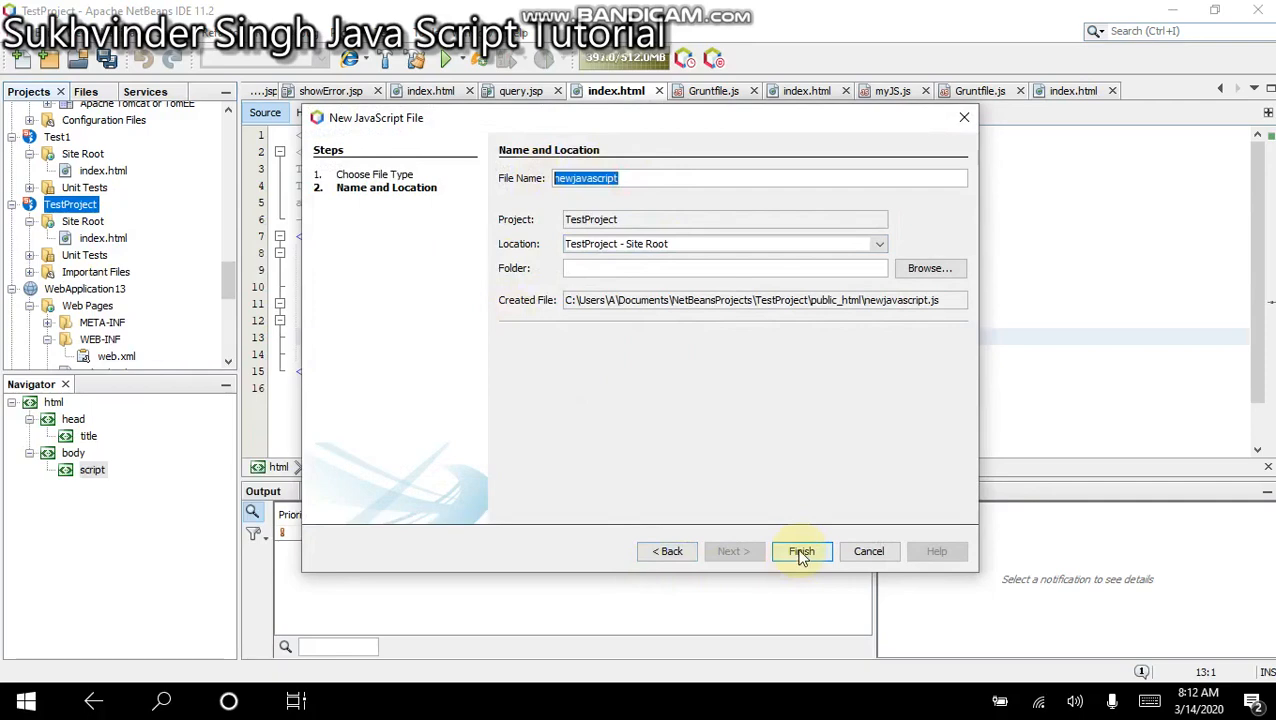
pyautogui.click(800, 552)
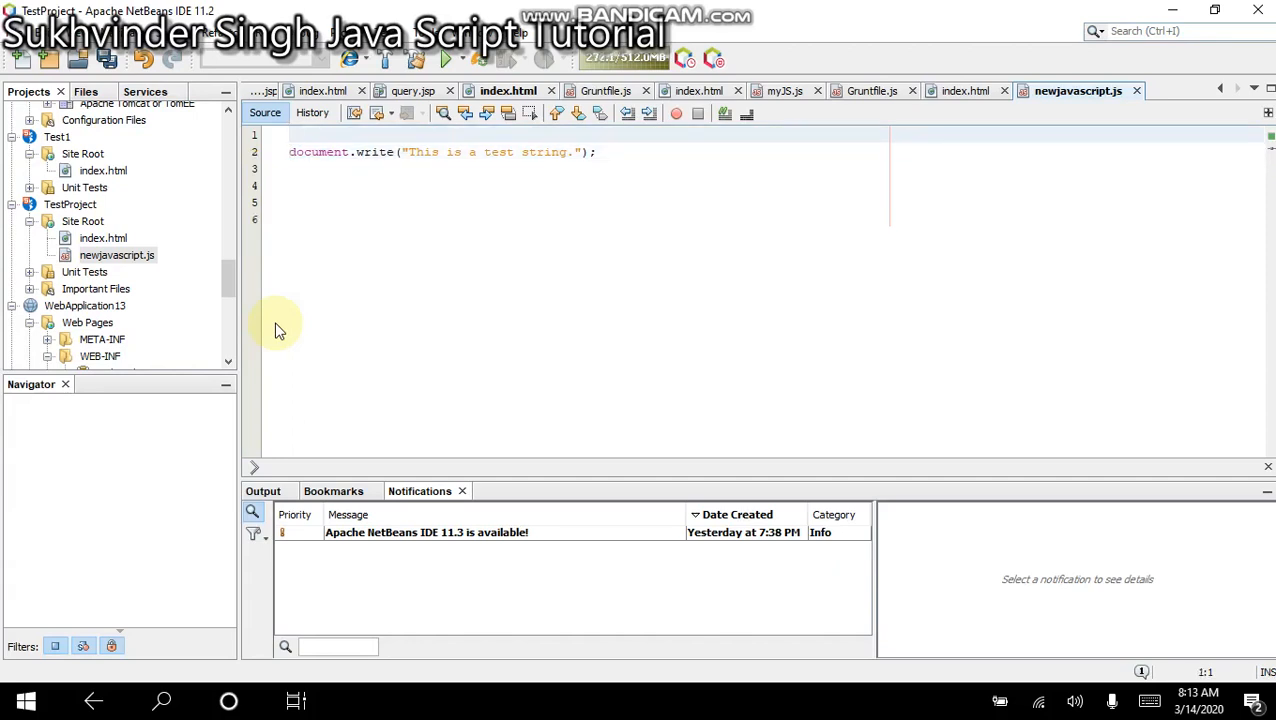
# - Add document.write("I am in the js file"); above the pasted test-string line in newjavascript.js
pyautogui.write('docum')
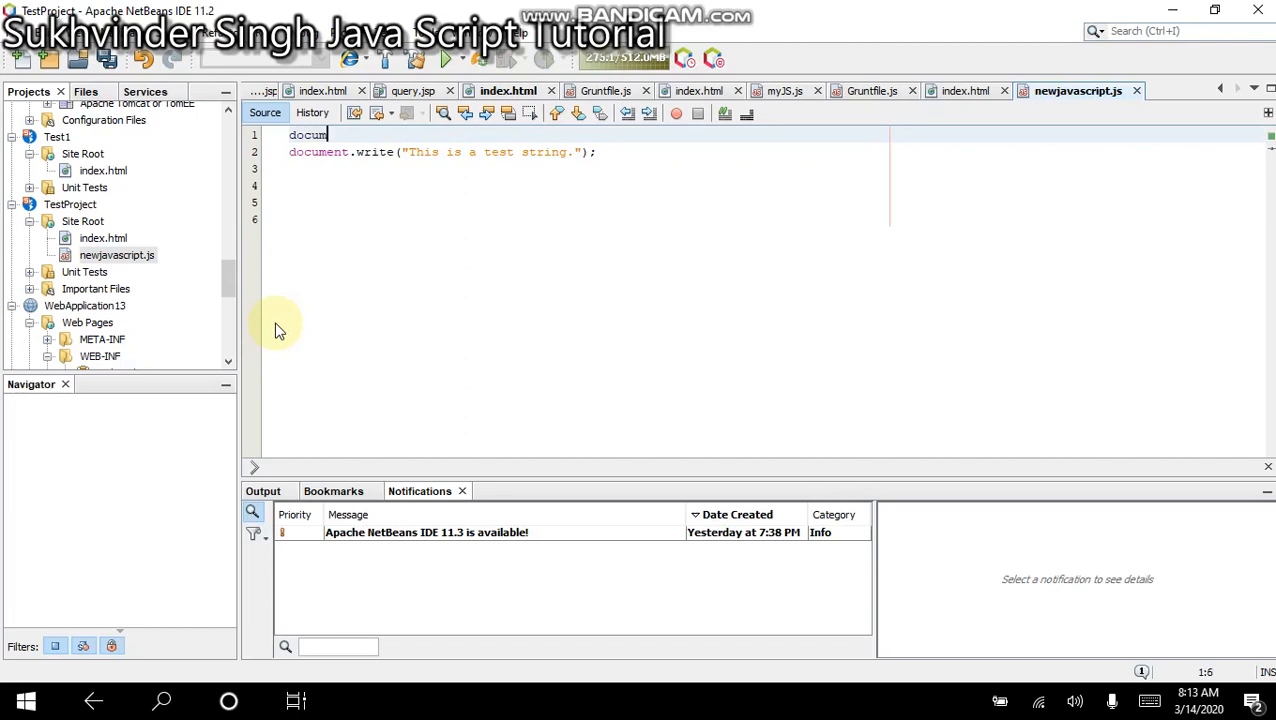
pyautogui.write('.write(')
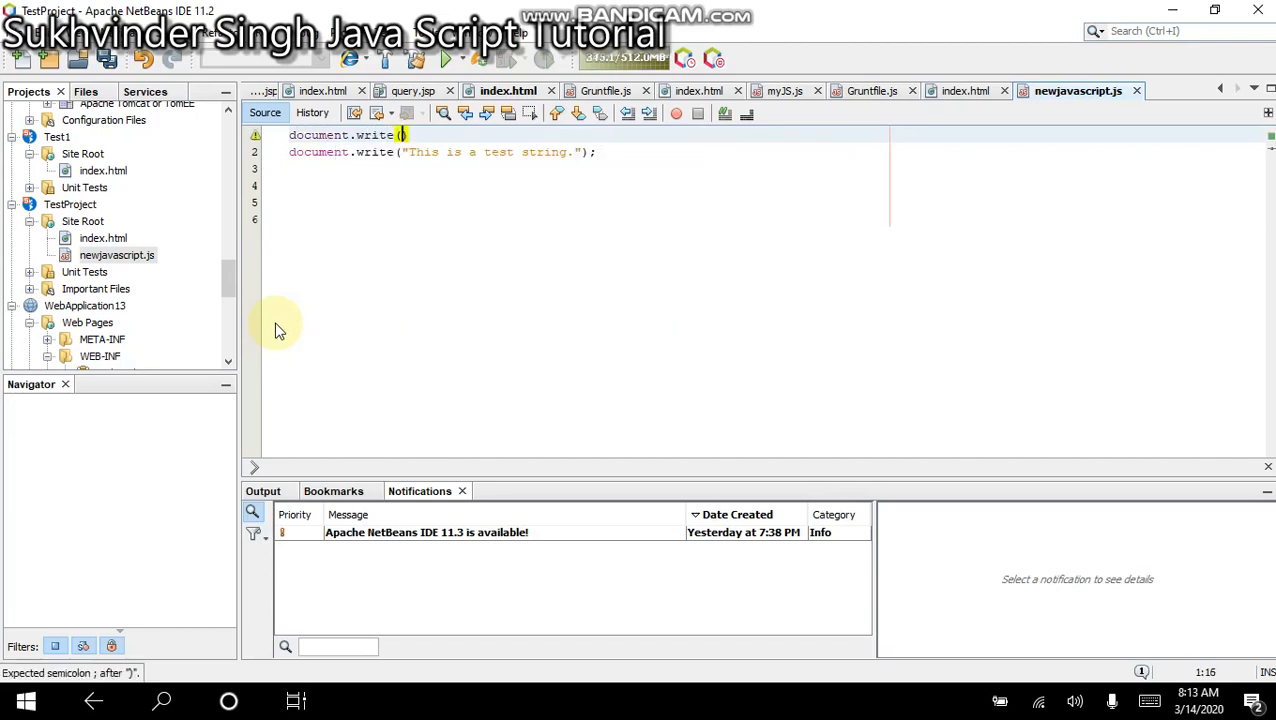
pyautogui.write('"I am in the js file')
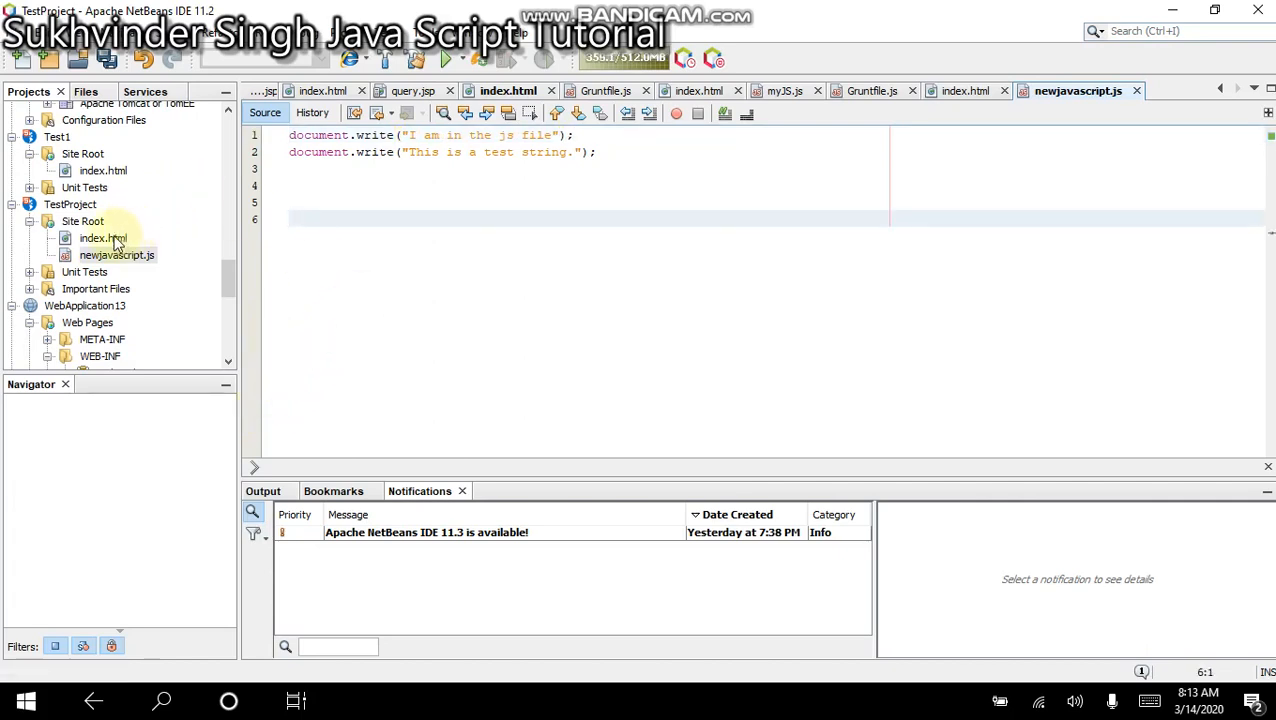
# - Open TestProject's index.html from the Projects panel and select its TODO div line
pyautogui.click(104, 238)
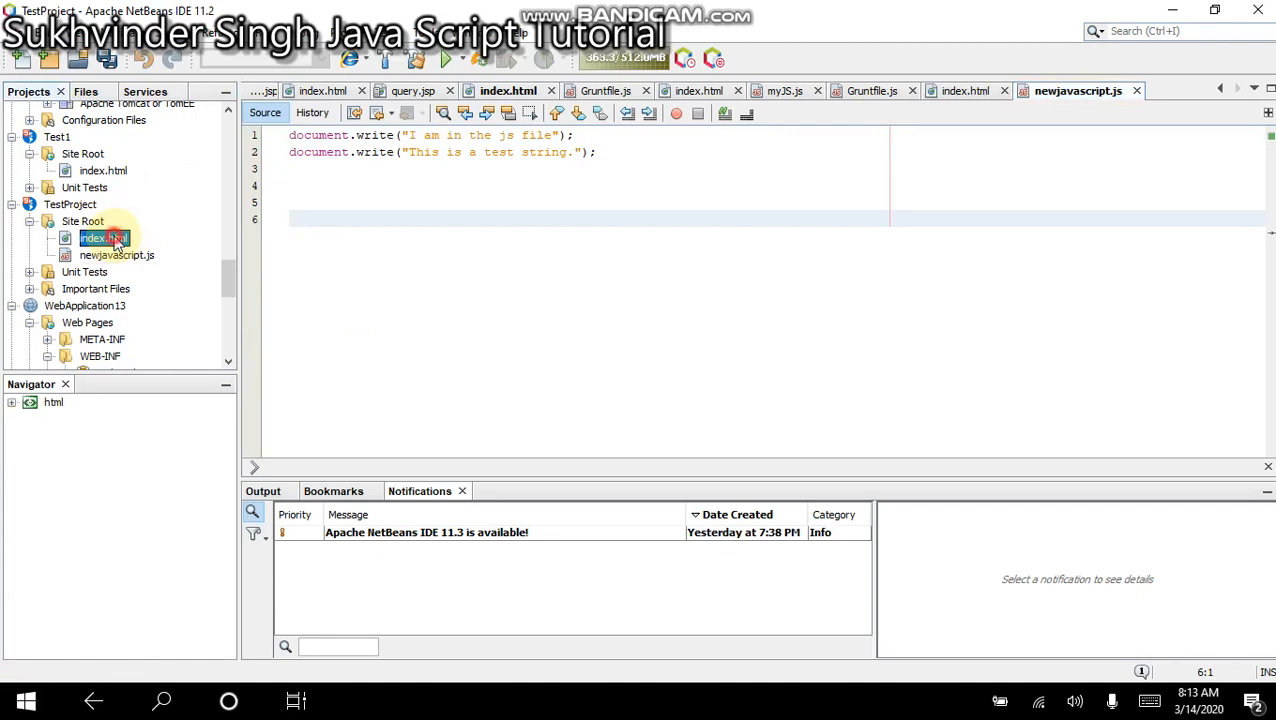
pyautogui.doubleClick(104, 236)
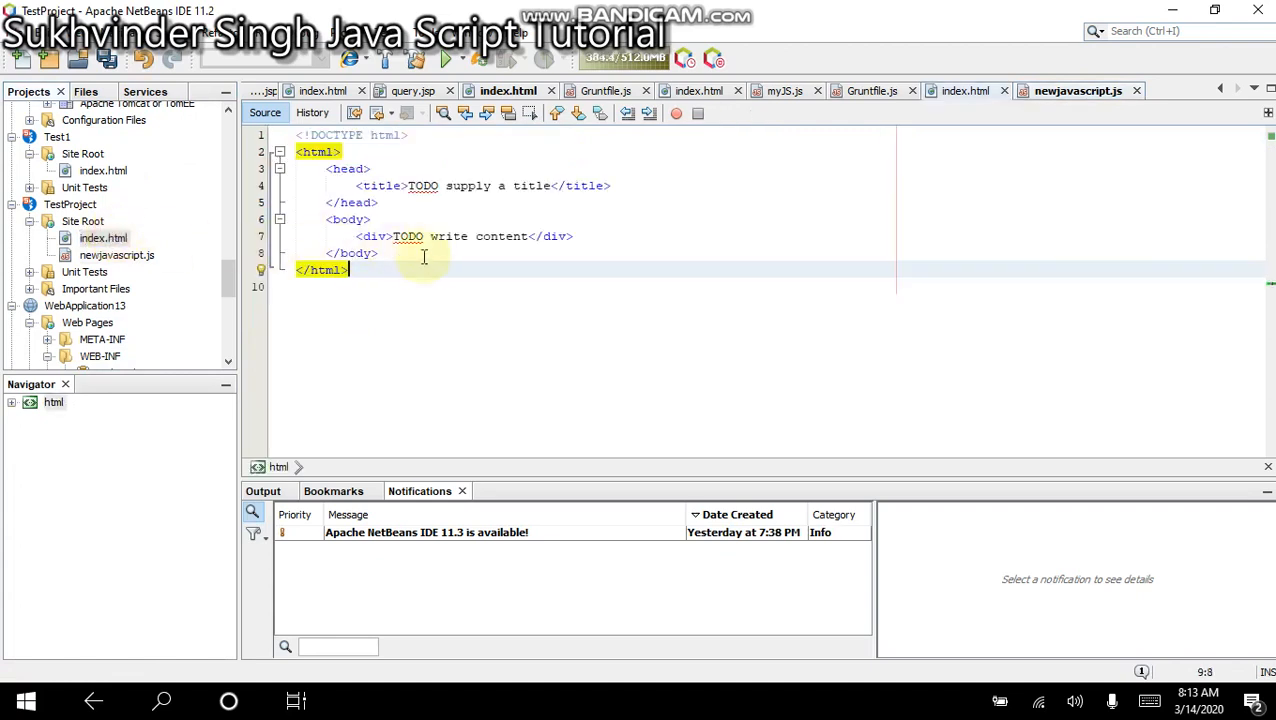
pyautogui.click(96, 238)
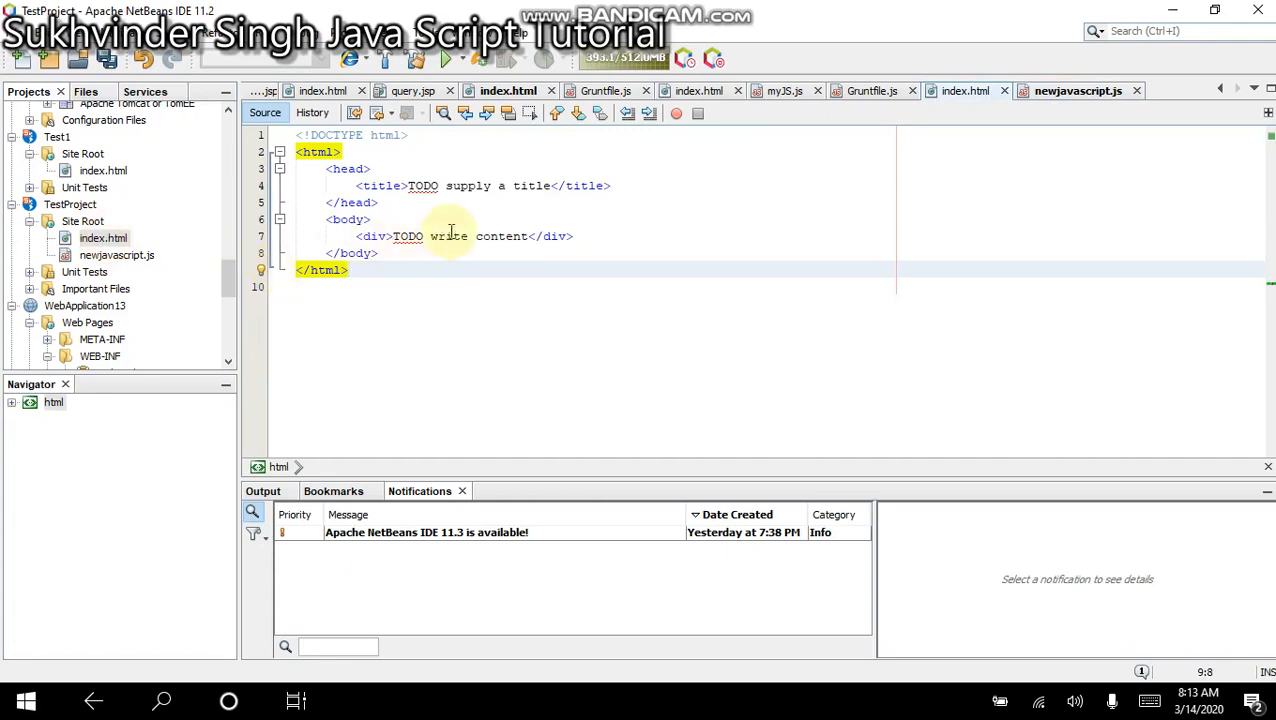
pyautogui.click(450, 236)
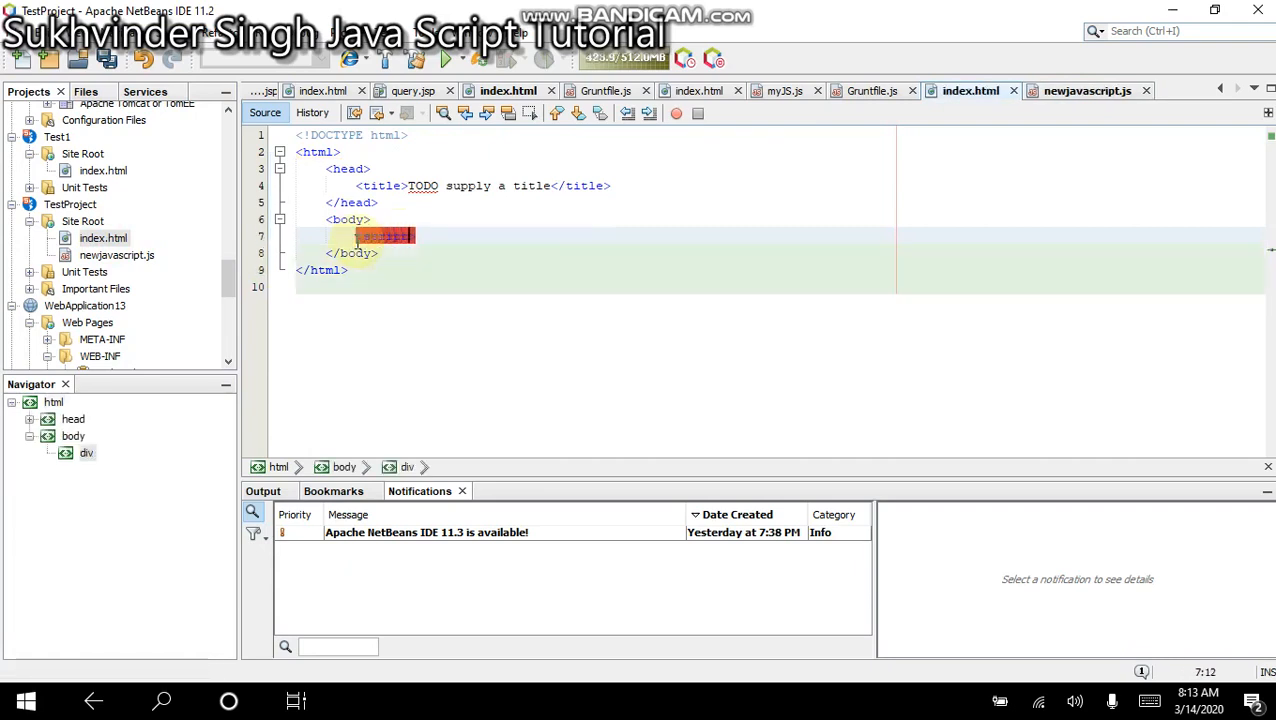
# - Write a <script src="newjavascript.js"> tag in index.html, completing the file name from the list
pyautogui.write('<script src=')
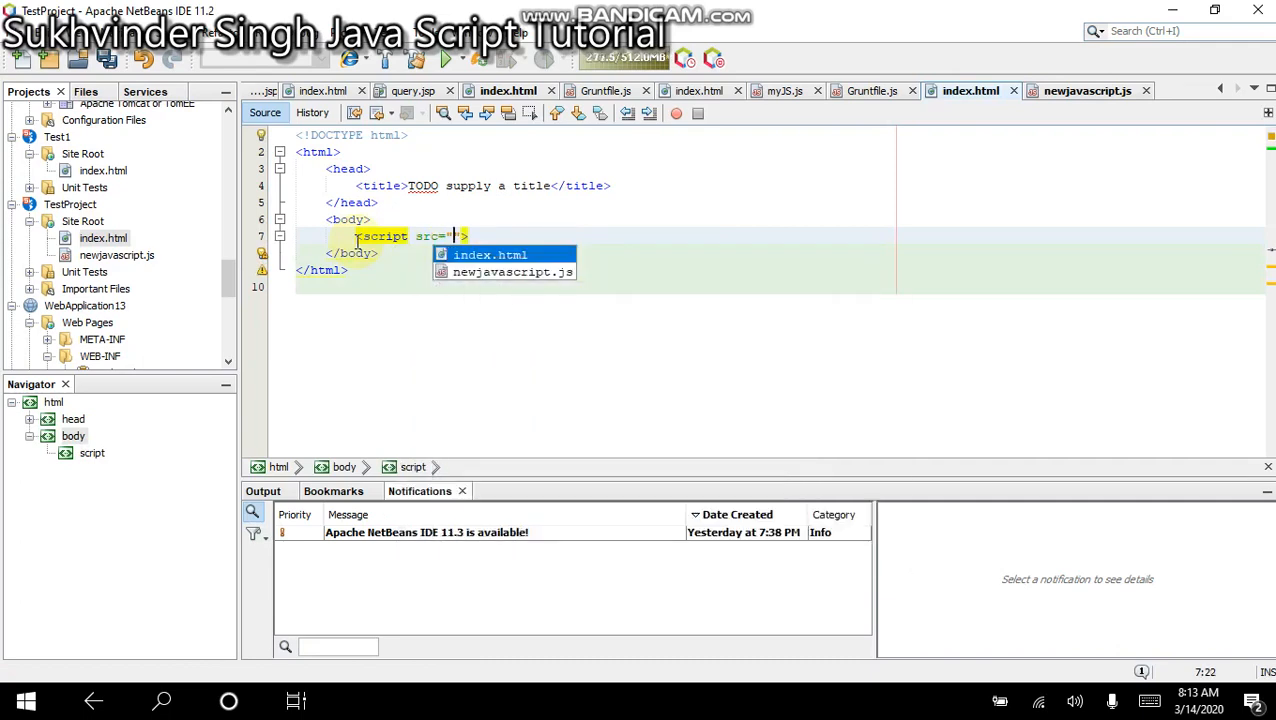
pyautogui.write('"')
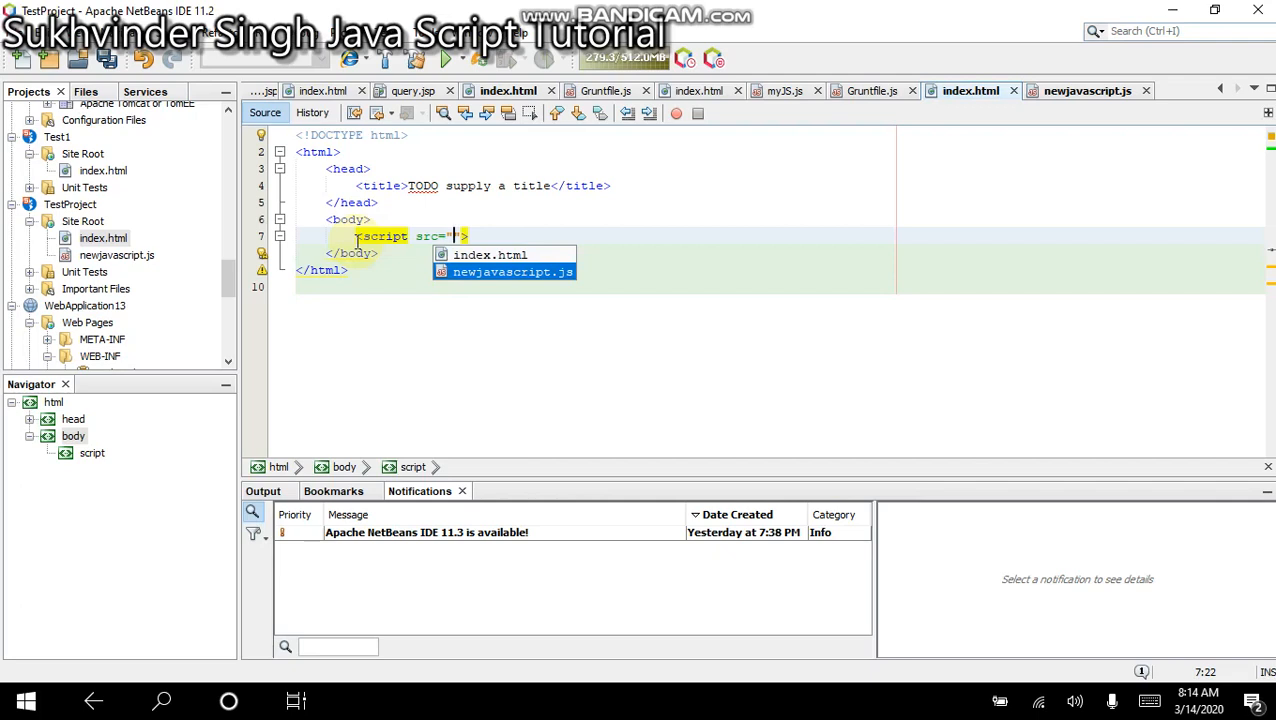
pyautogui.write('"')
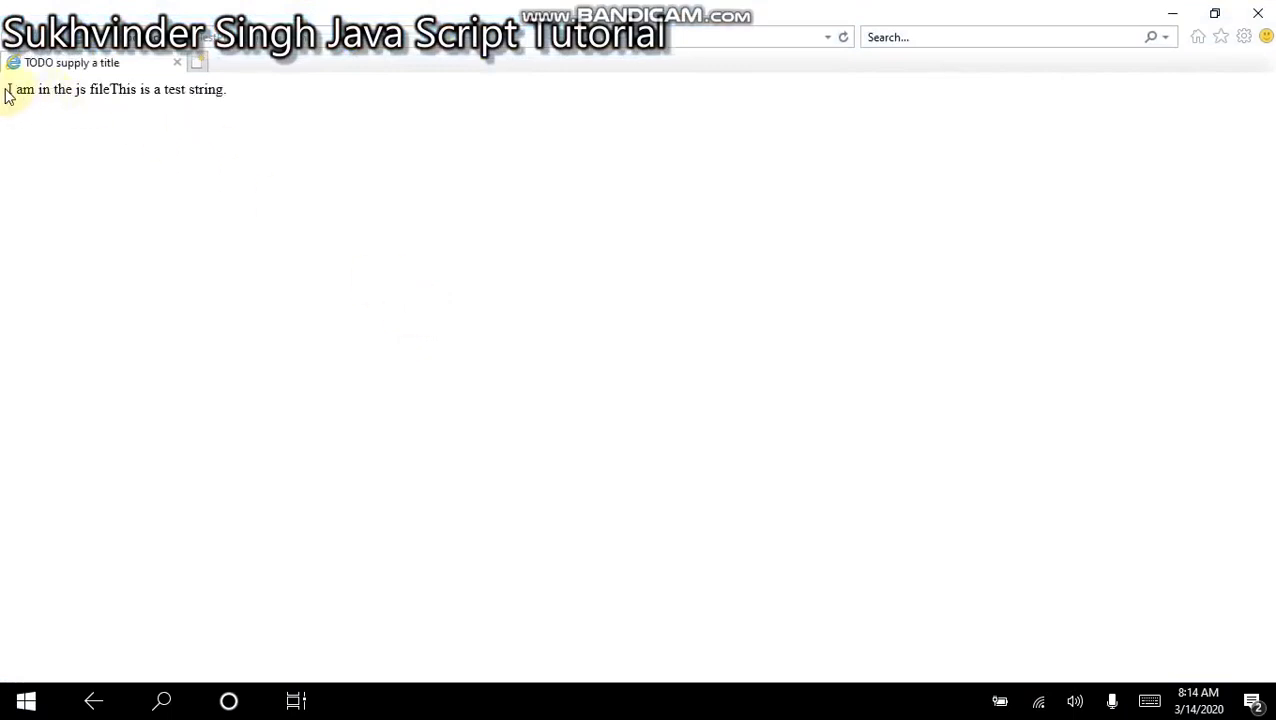
# - Highlight the page text "I am in the js fileThis is a test string." in Internet Explorer
pyautogui.moveTo(6, 88); pyautogui.dragTo(136, 88)
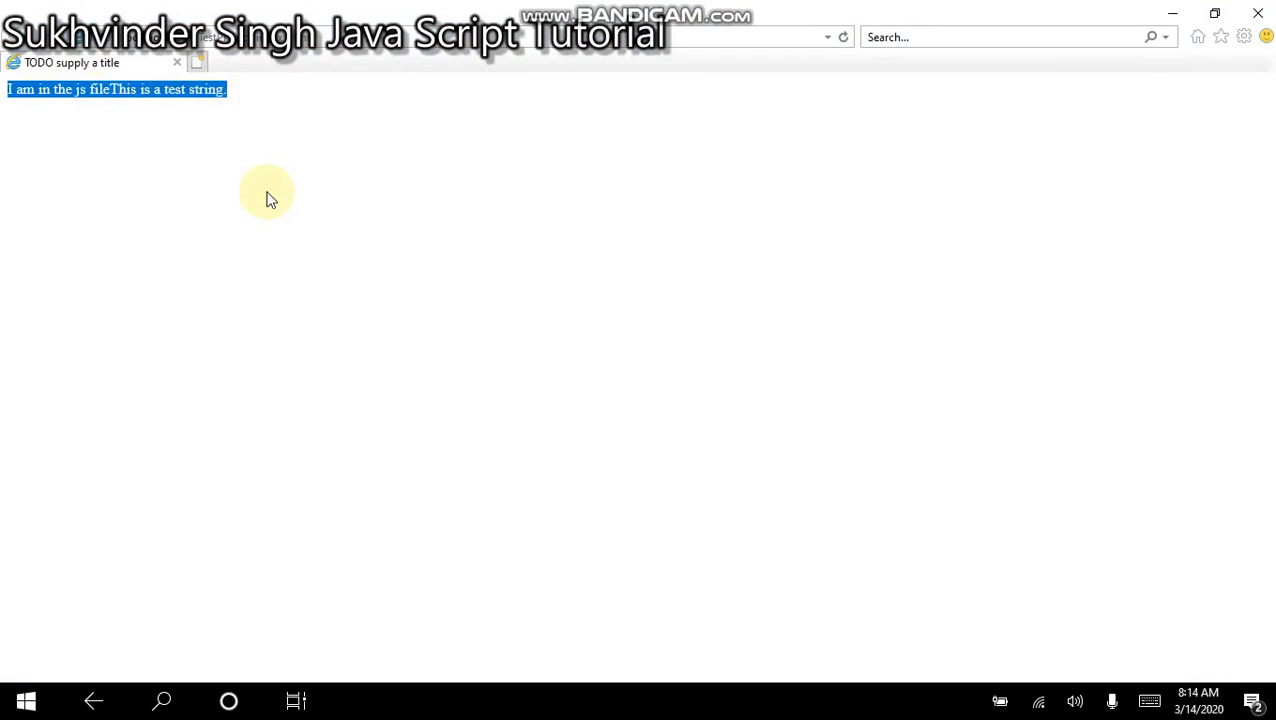
pyautogui.moveTo(348, 278)
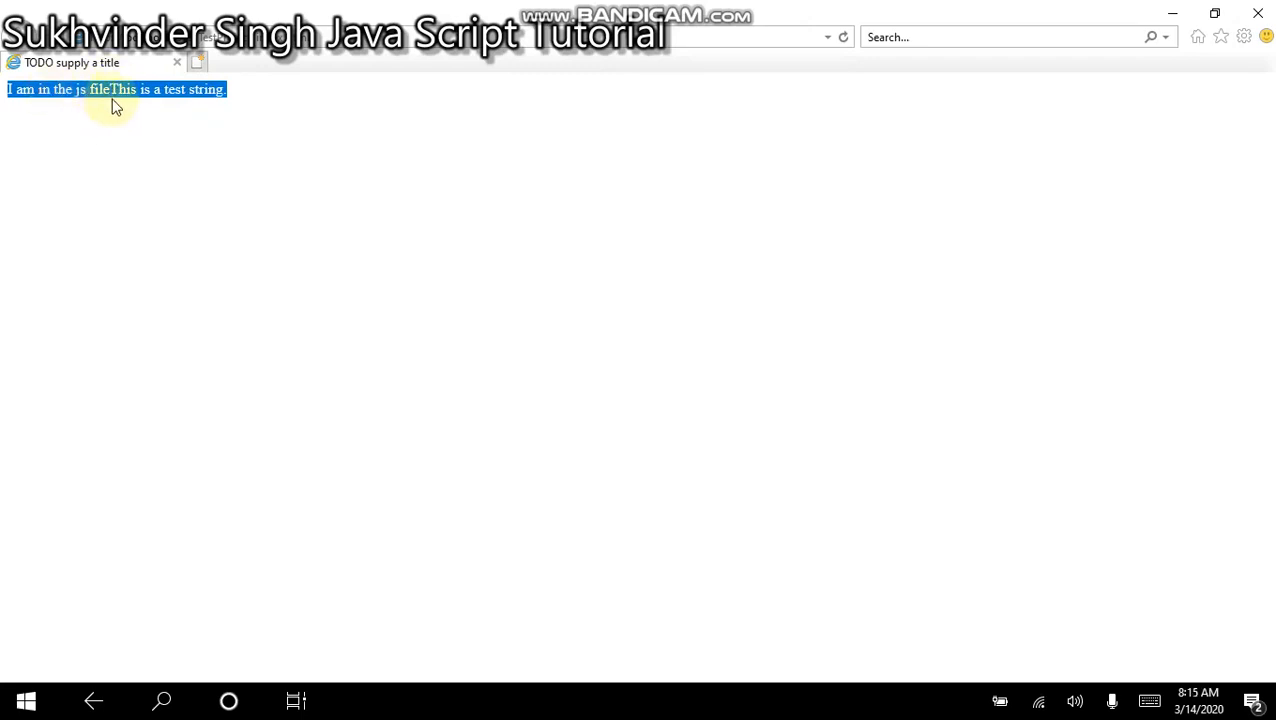
pyautogui.moveTo(1188, 264)
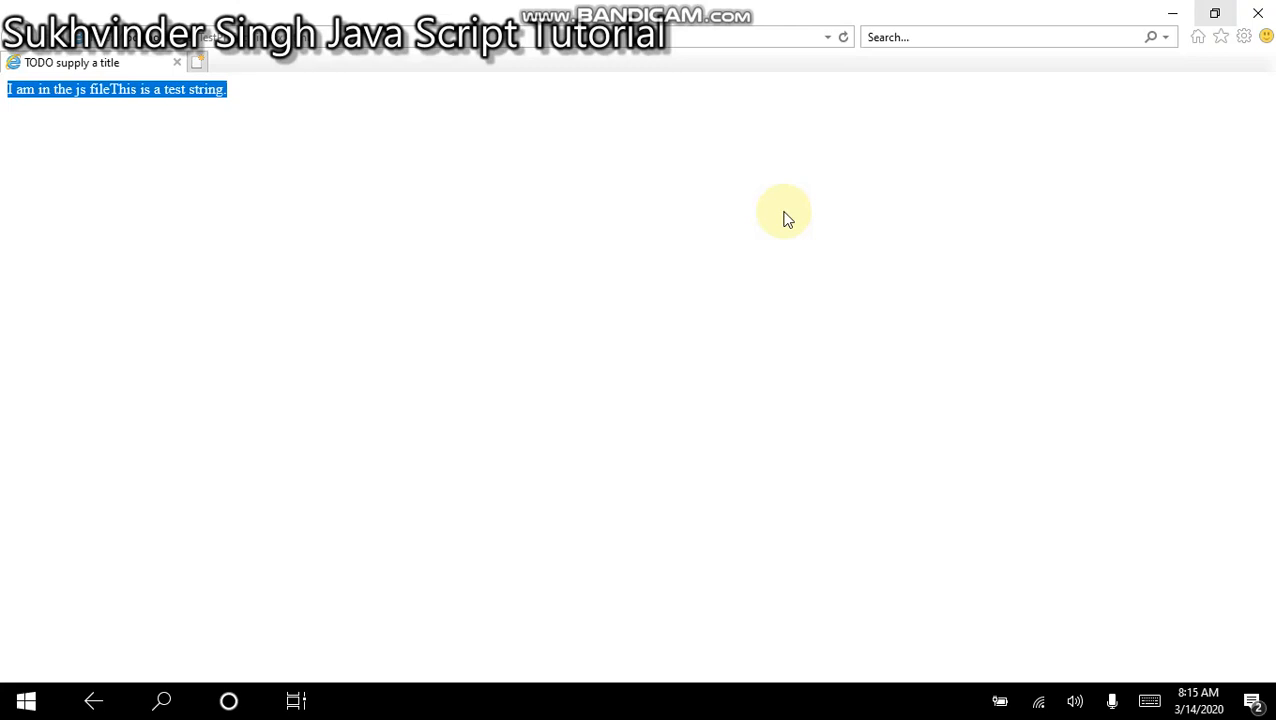
pyautogui.moveTo(654, 358)
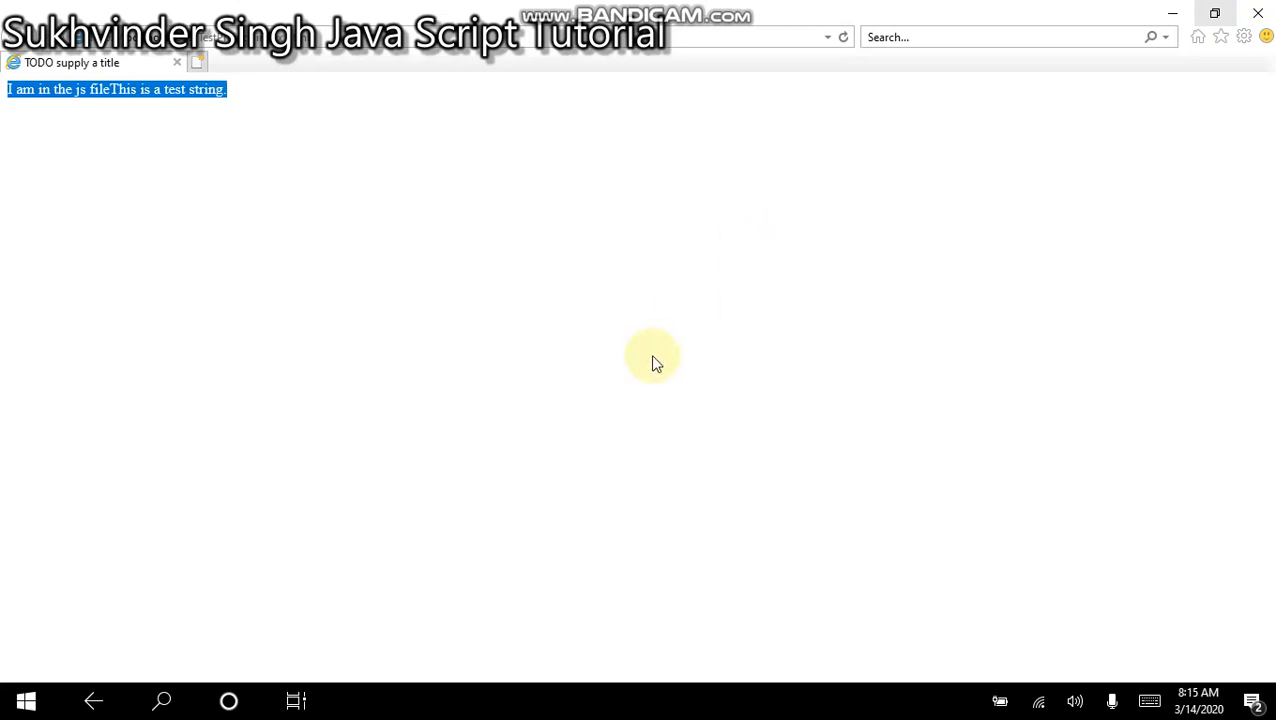
pyautogui.moveTo(1032, 112)
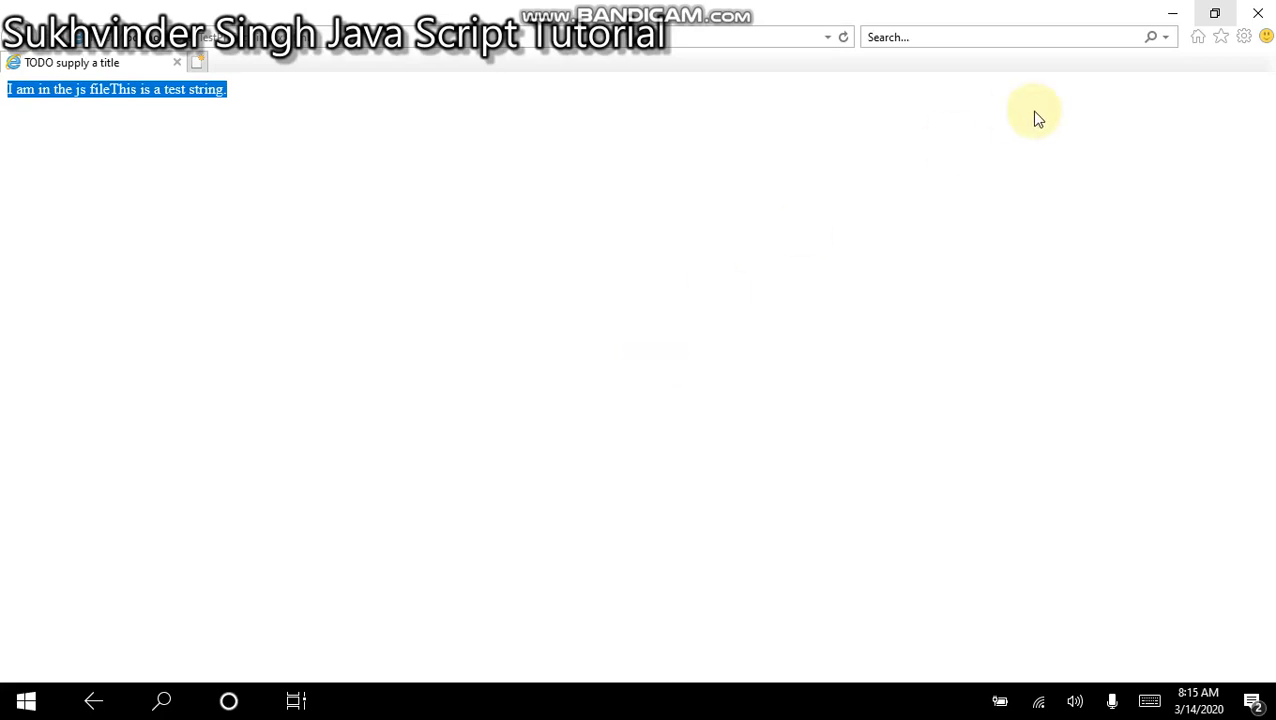